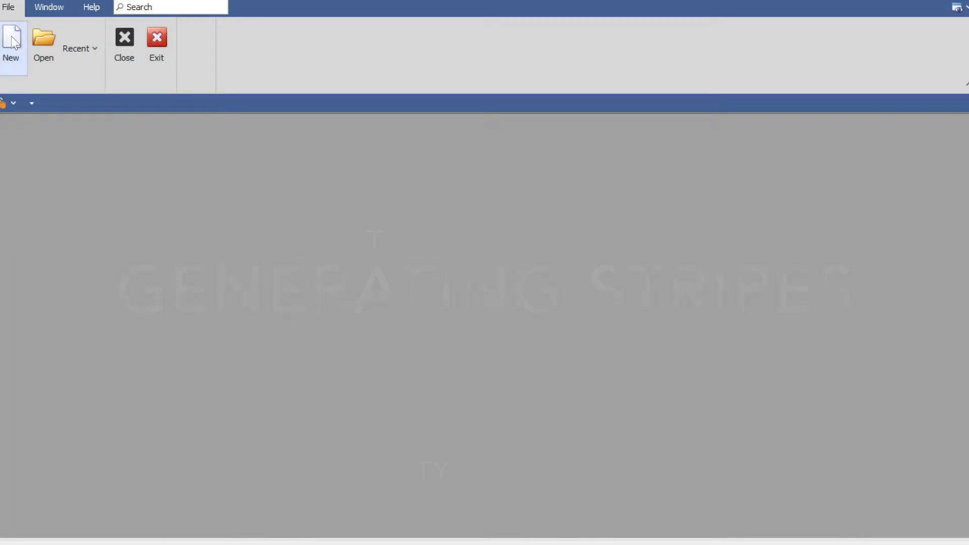
Create a blank untitled weaving draft from the File menu
left_click(11, 40)
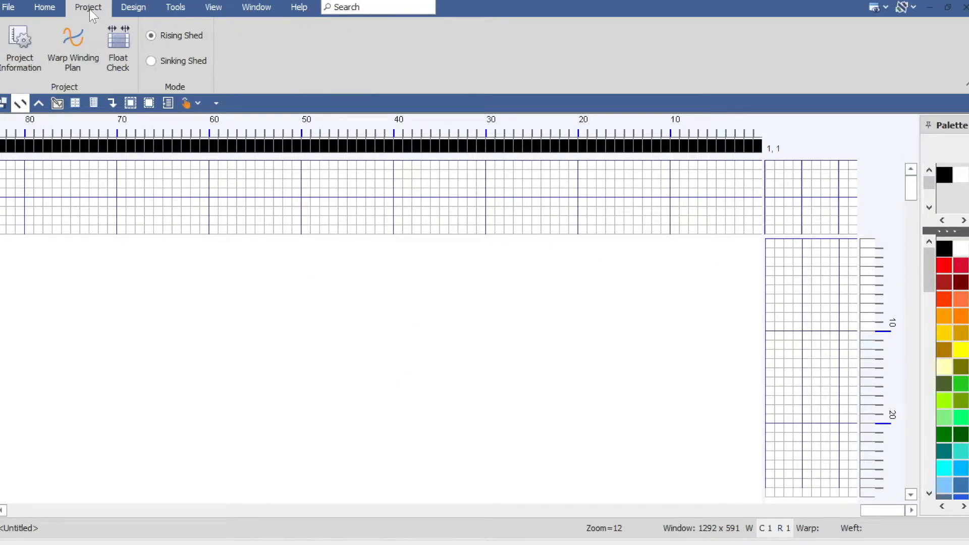
In Project Information, lower treadles to 8, confirm 20 epi/20 ppi sett, and save
left_click(20, 47)
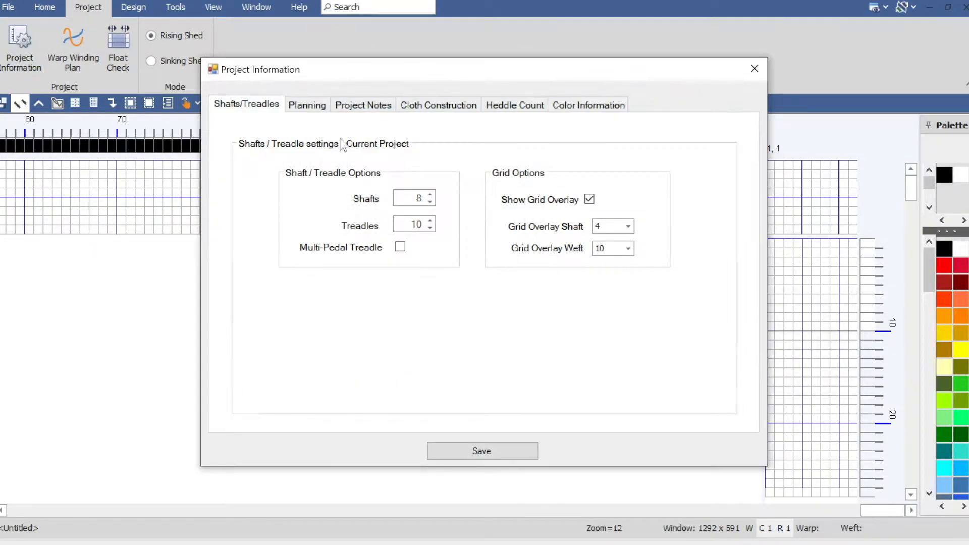
left_click(430, 227)
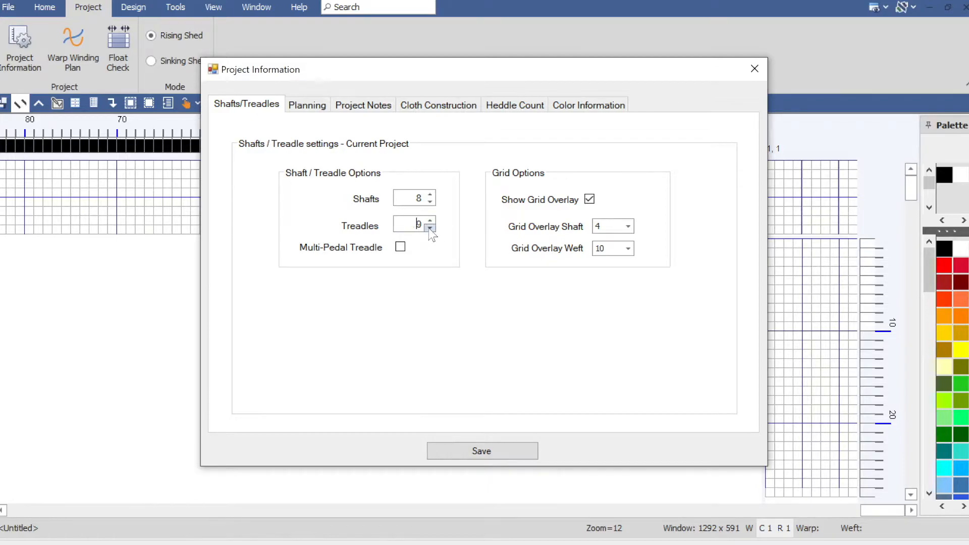
left_click(430, 228)
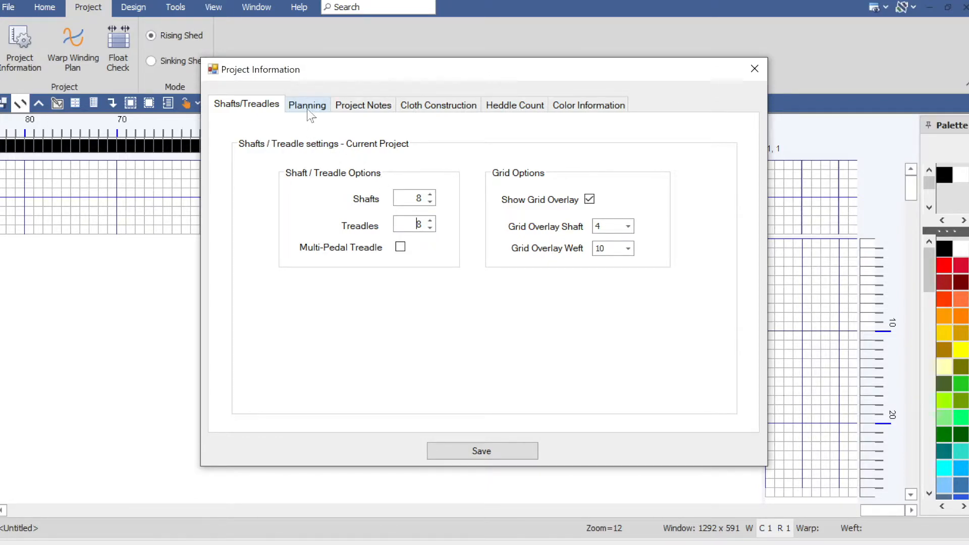
left_click(308, 104)
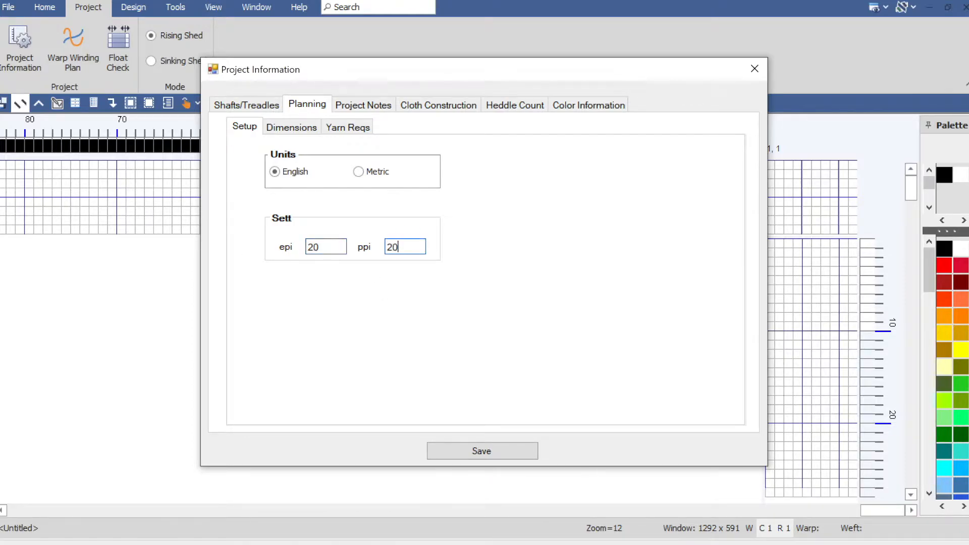
left_click(481, 451)
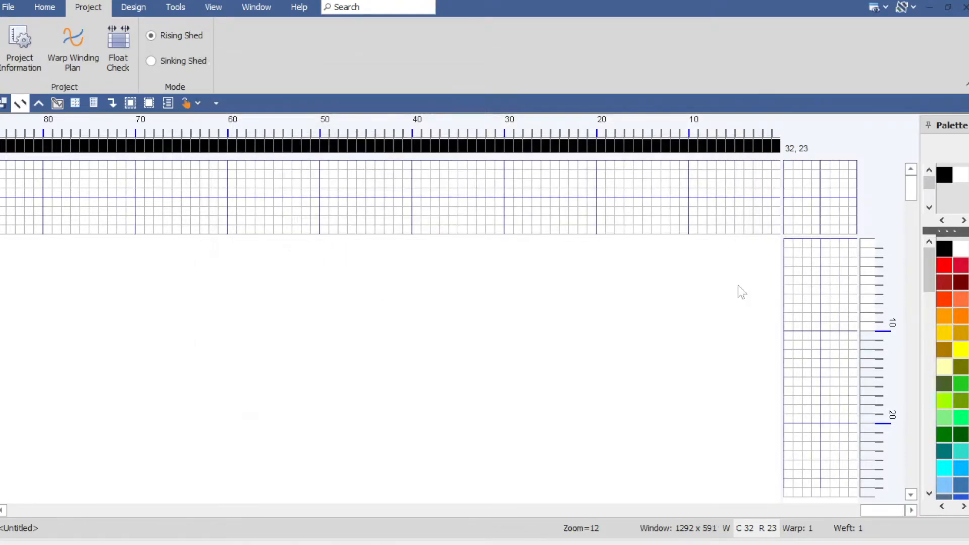
Fill the tie-up with the twill preset and enter straight 1–8 threading and treadling
left_click(788, 221)
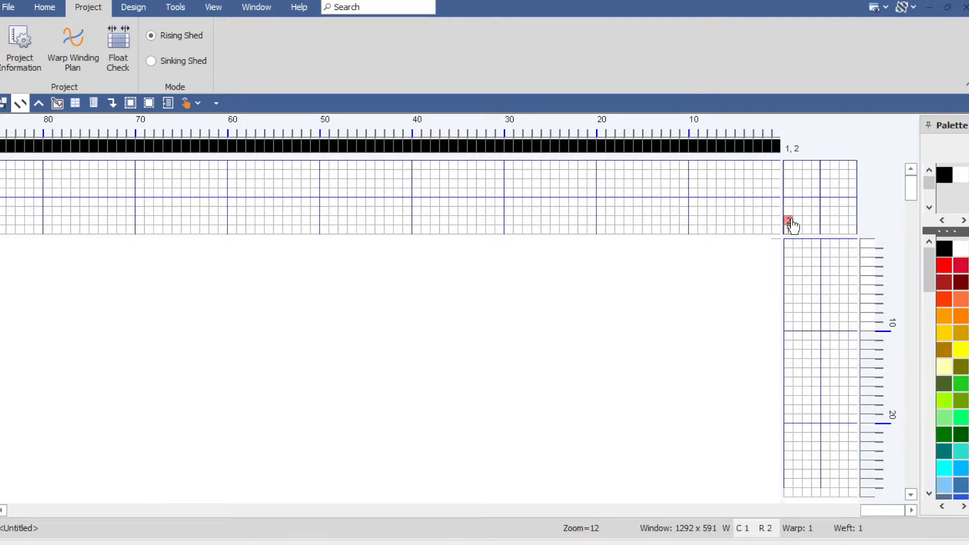
left_click(790, 187)
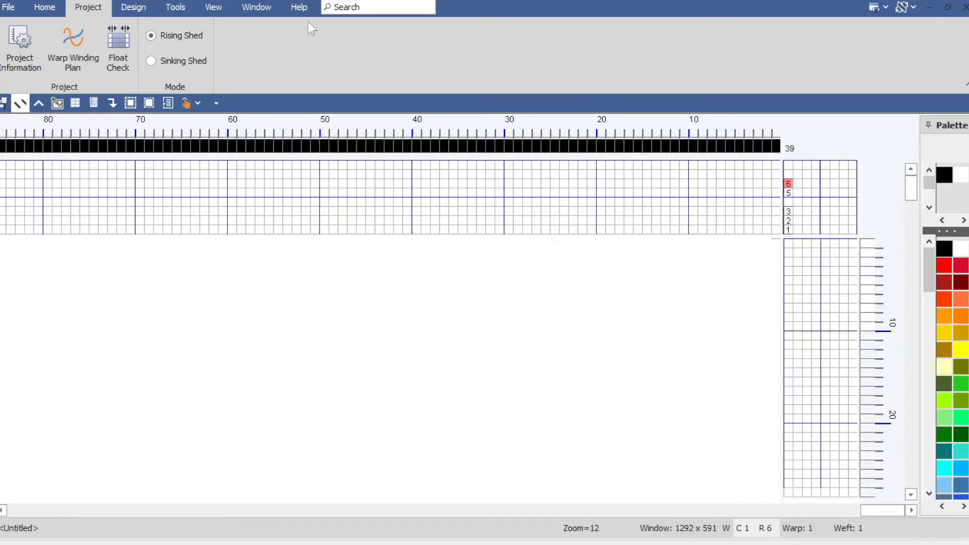
left_click(133, 7)
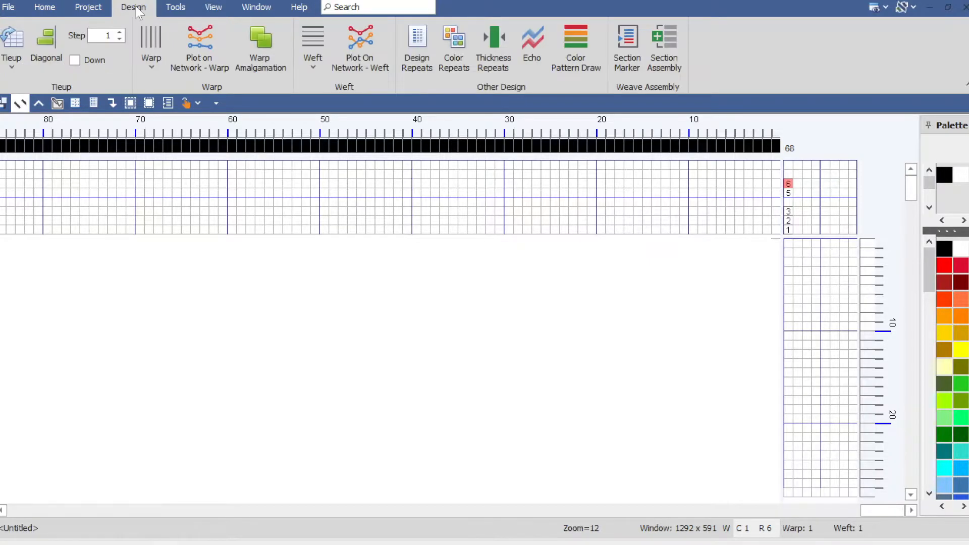
left_click(46, 44)
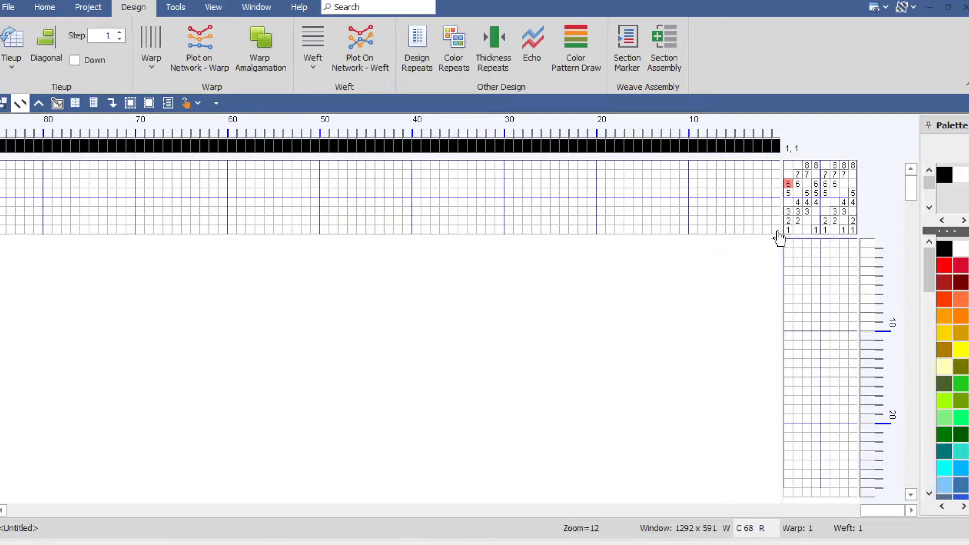
mouse_move(776, 239)
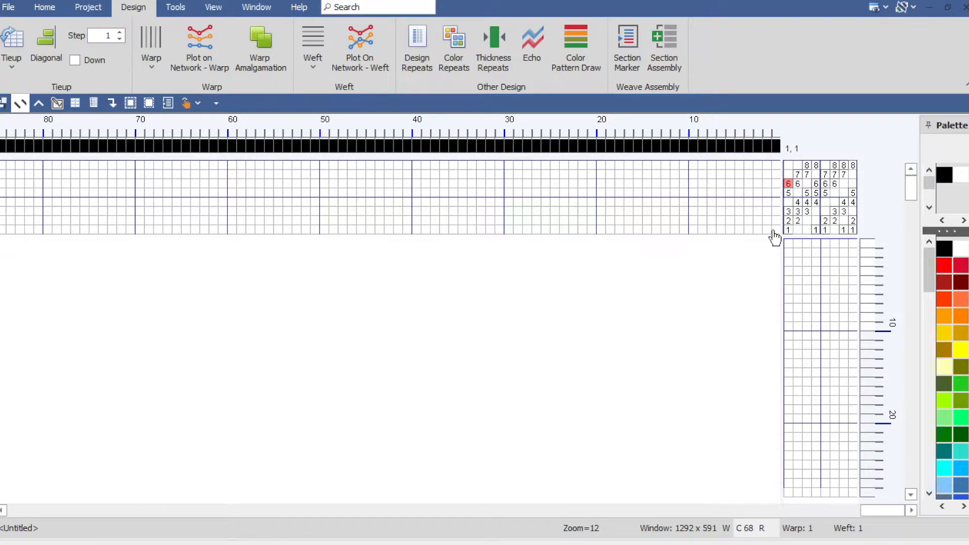
left_click(771, 223)
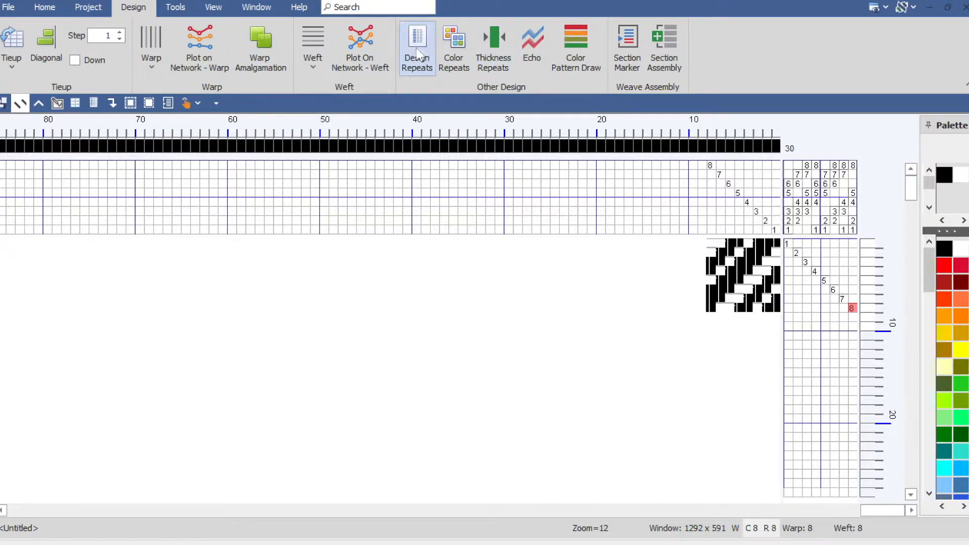
In Design Repeats, repeat the entire warp and weft 40 times each and apply
left_click(417, 48)
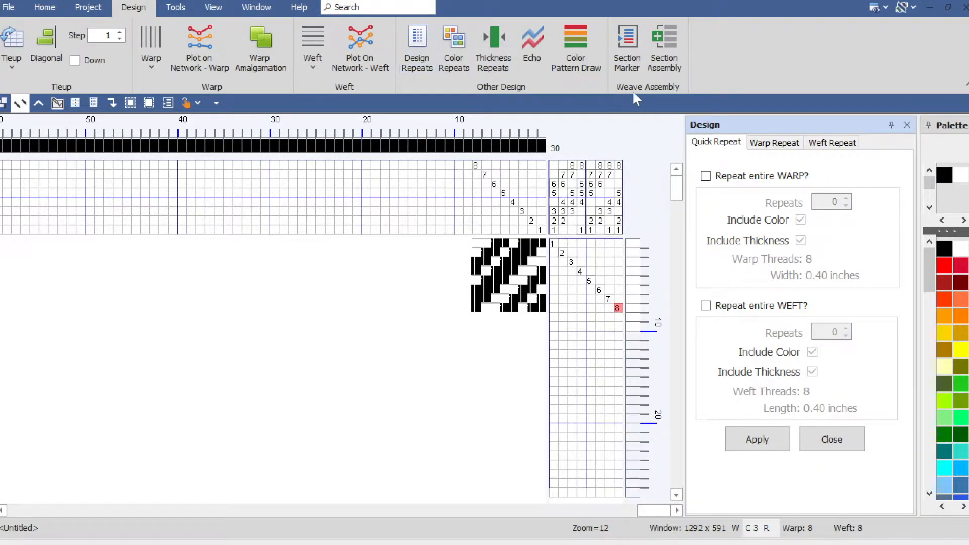
left_click(706, 175)
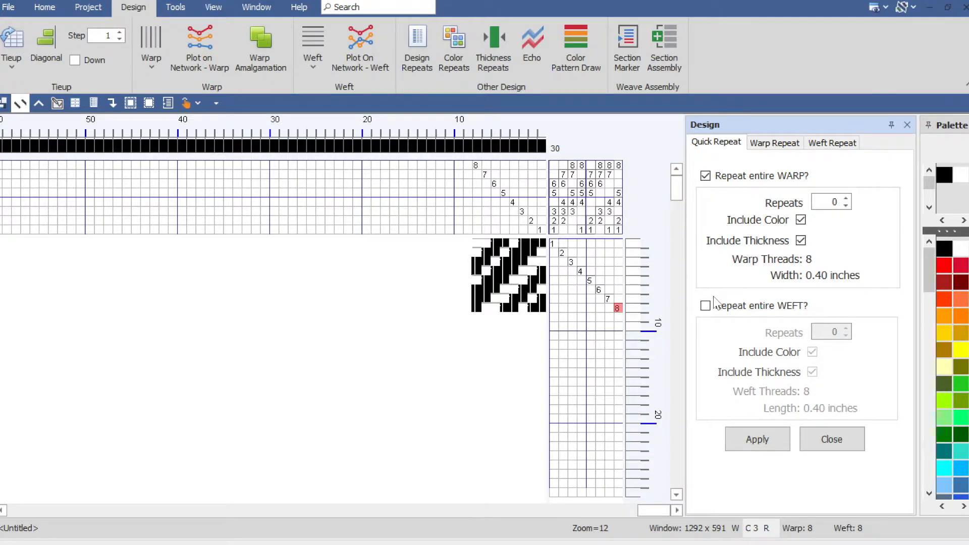
left_click(705, 305)
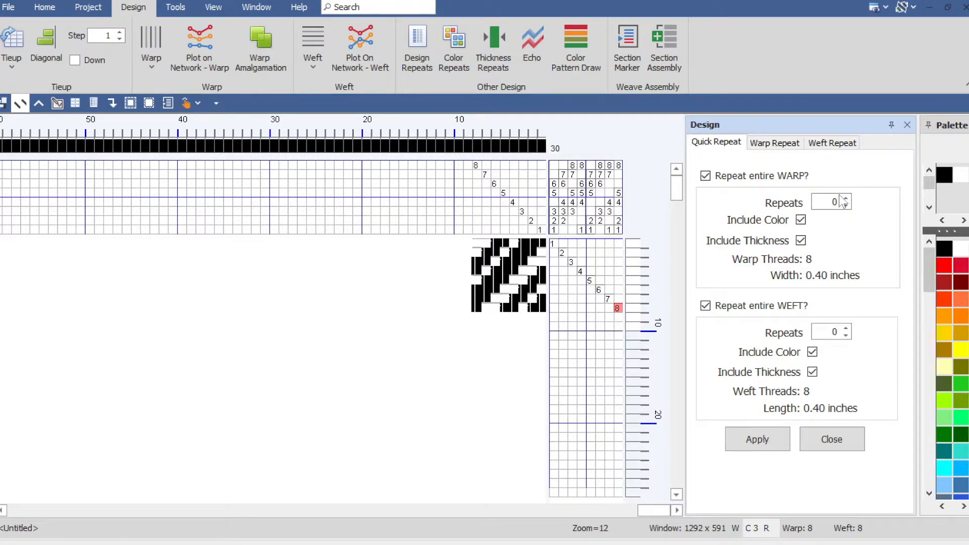
left_click(828, 202)
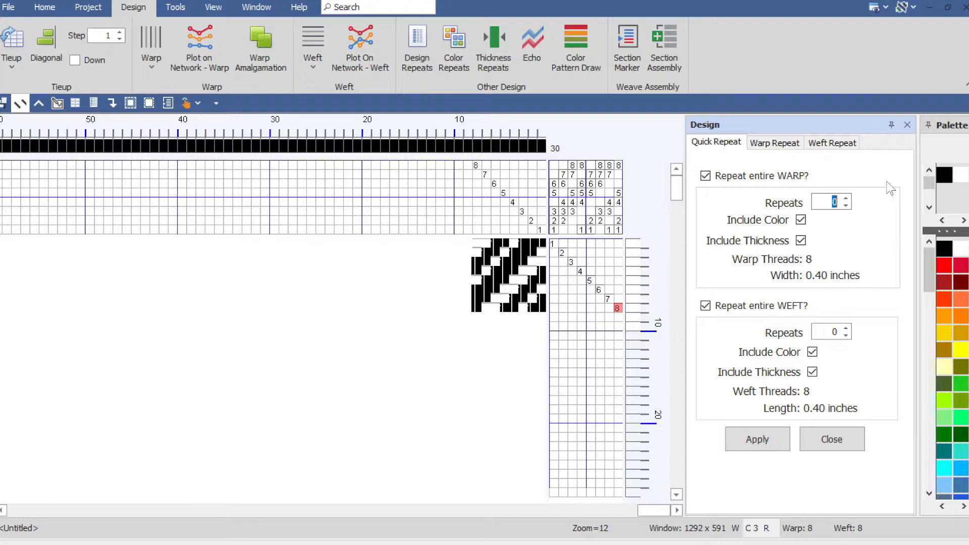
type("20")
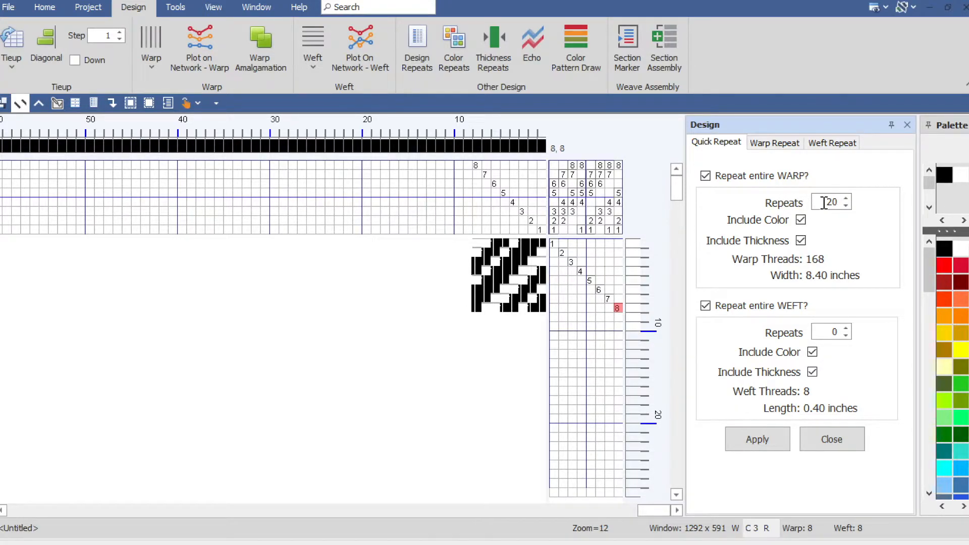
type("40")
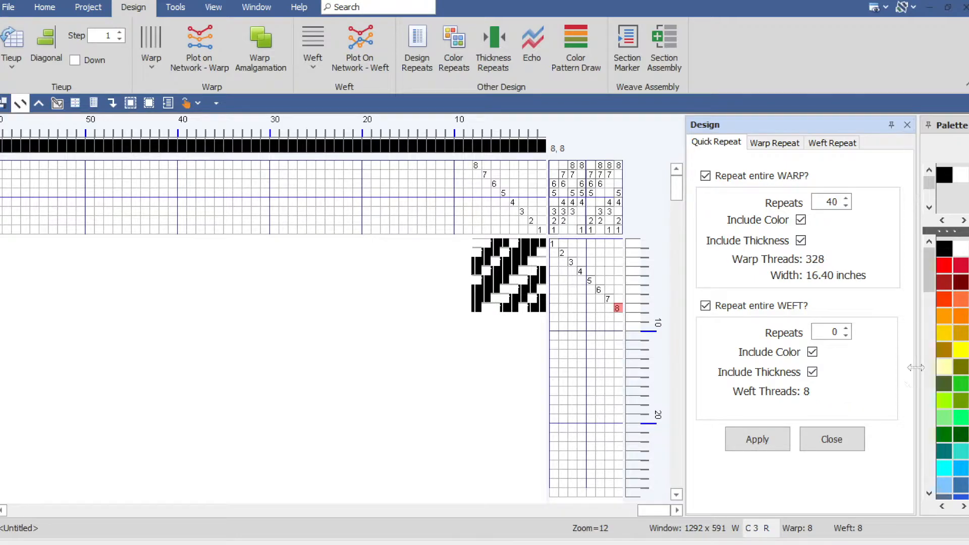
left_click(831, 332)
type("40")
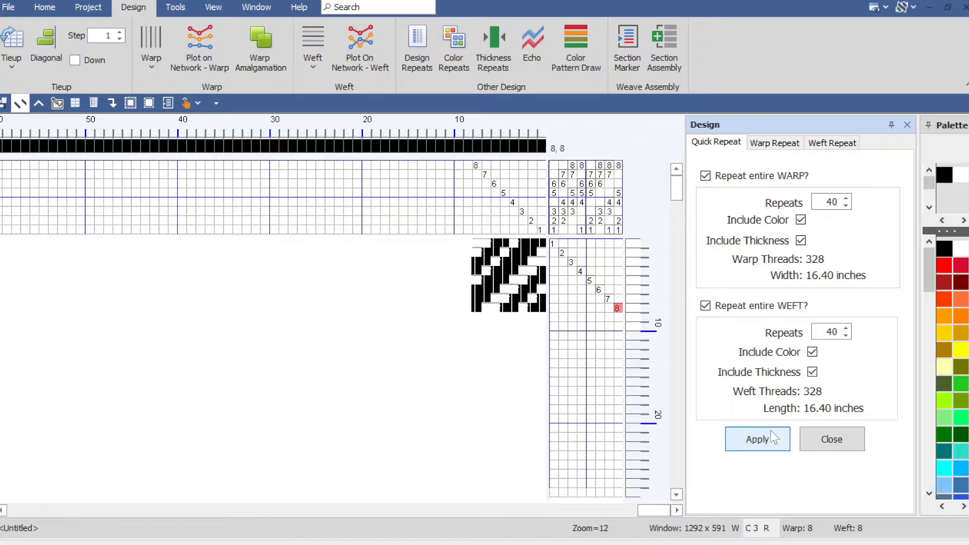
left_click(758, 439)
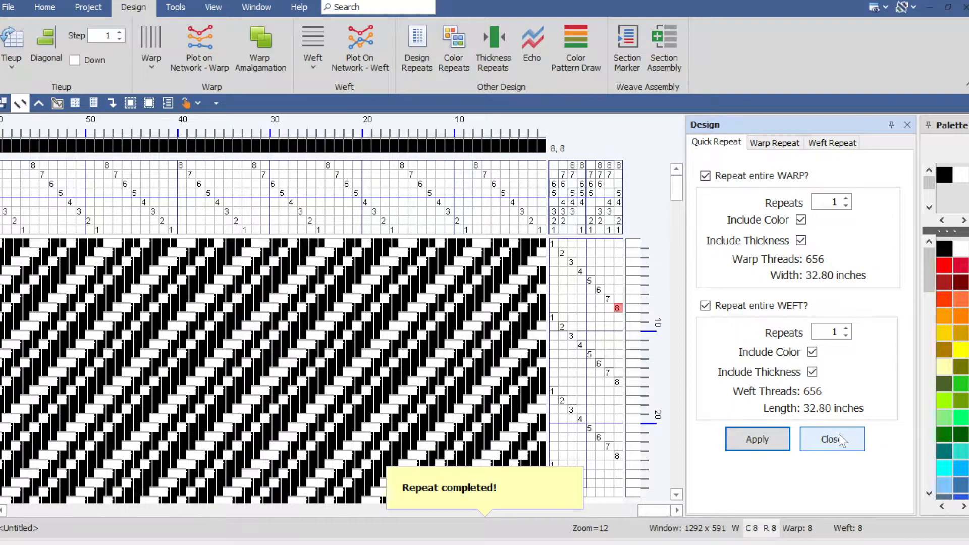
left_click(831, 438)
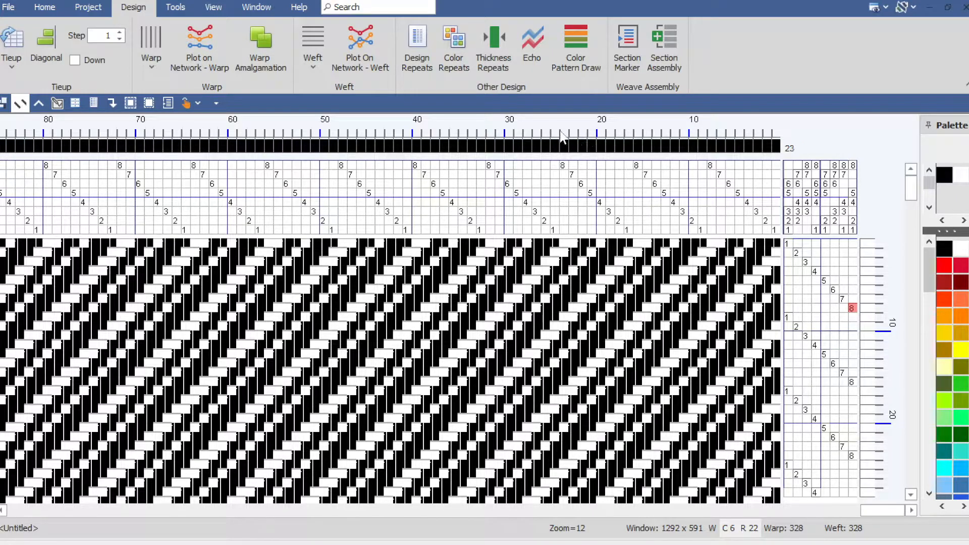
mouse_move(454, 48)
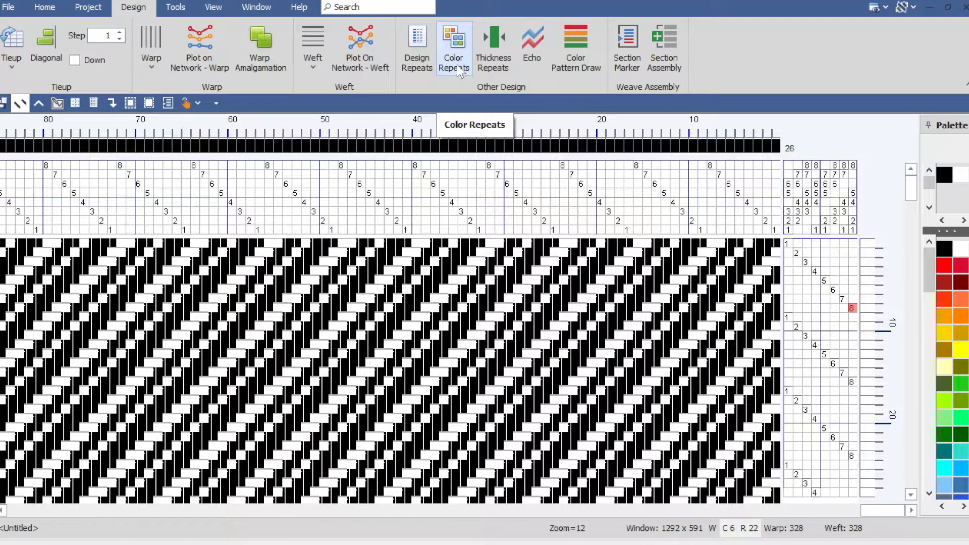
In Color Repeats, add red, orange, green and Deep Sky to the warp colour list
left_click(454, 47)
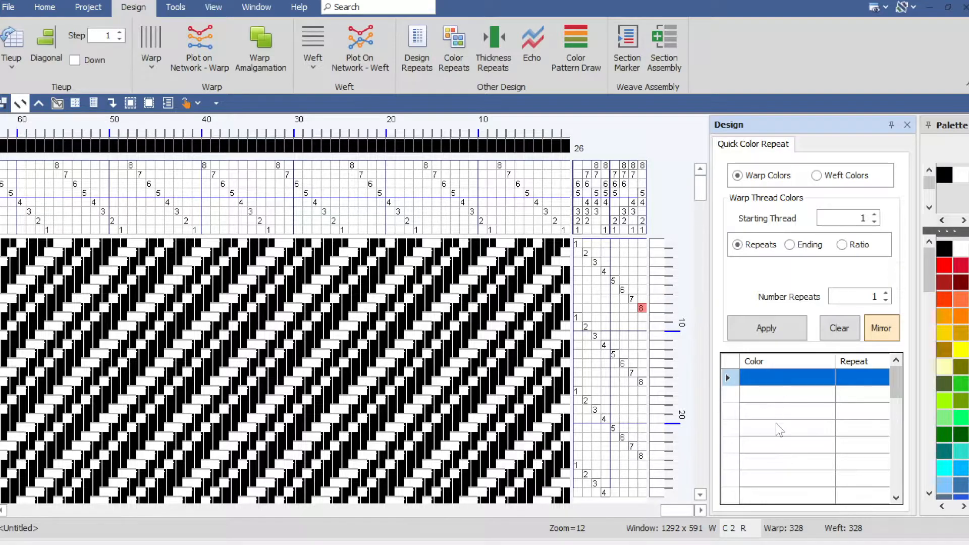
mouse_move(794, 399)
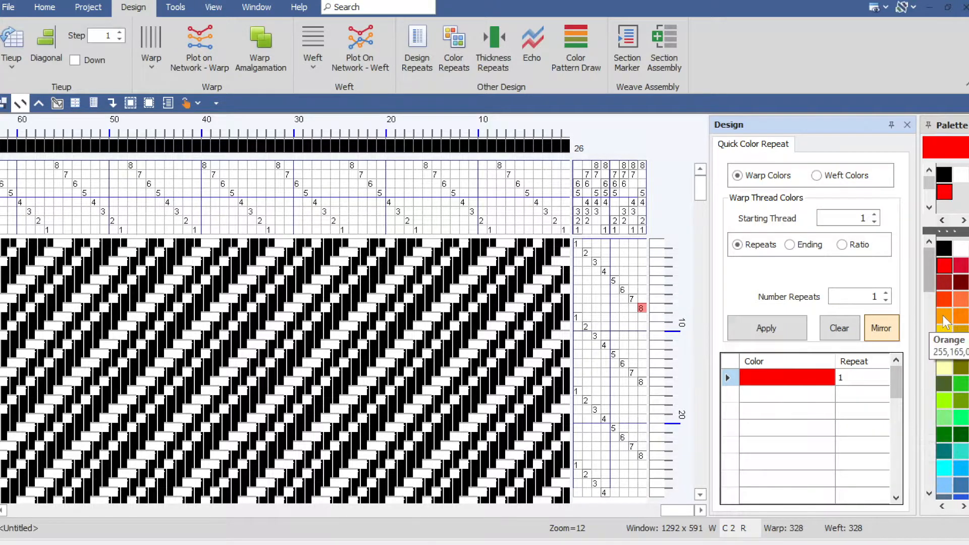
left_click(955, 319)
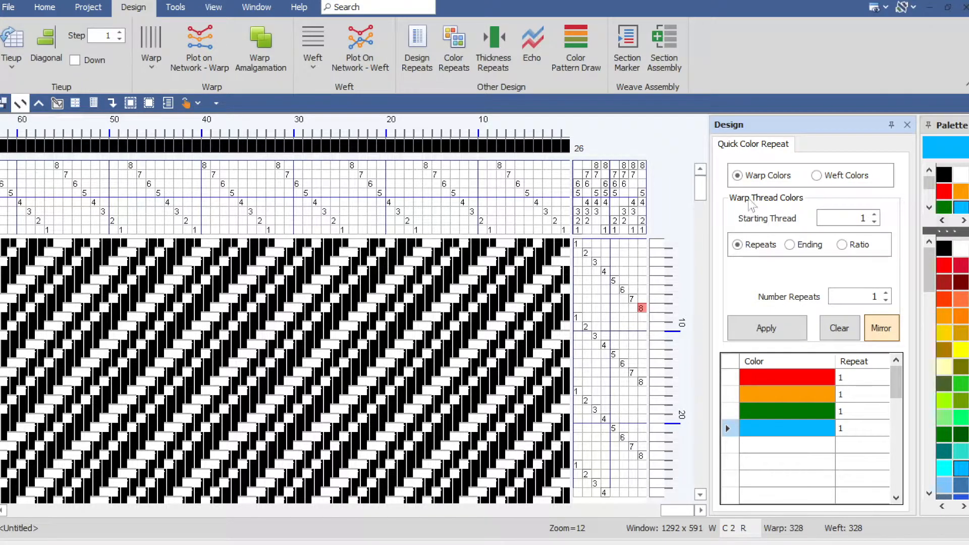
mouse_move(798, 229)
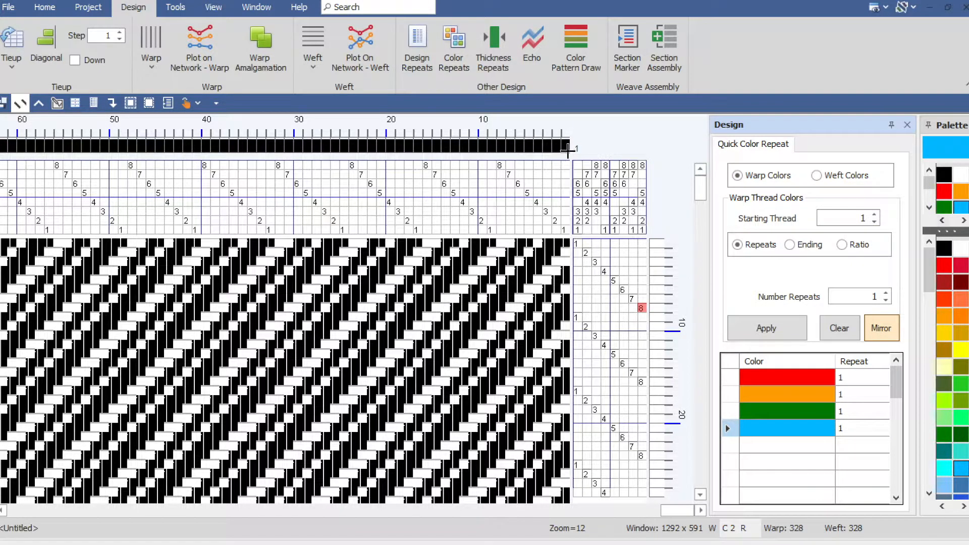
Apply the red, orange, green, Deep Sky sequence once with Number Repeats at 1
left_click(564, 149)
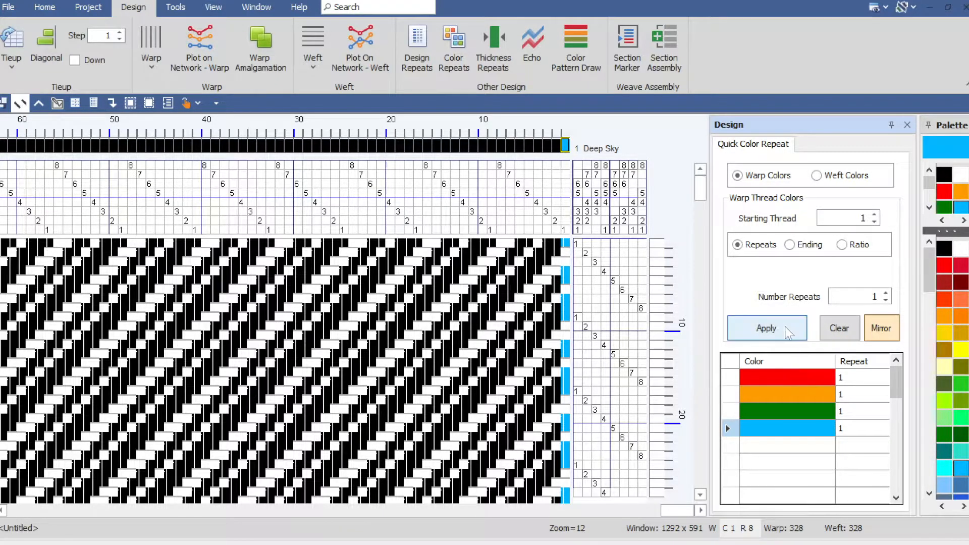
left_click(766, 329)
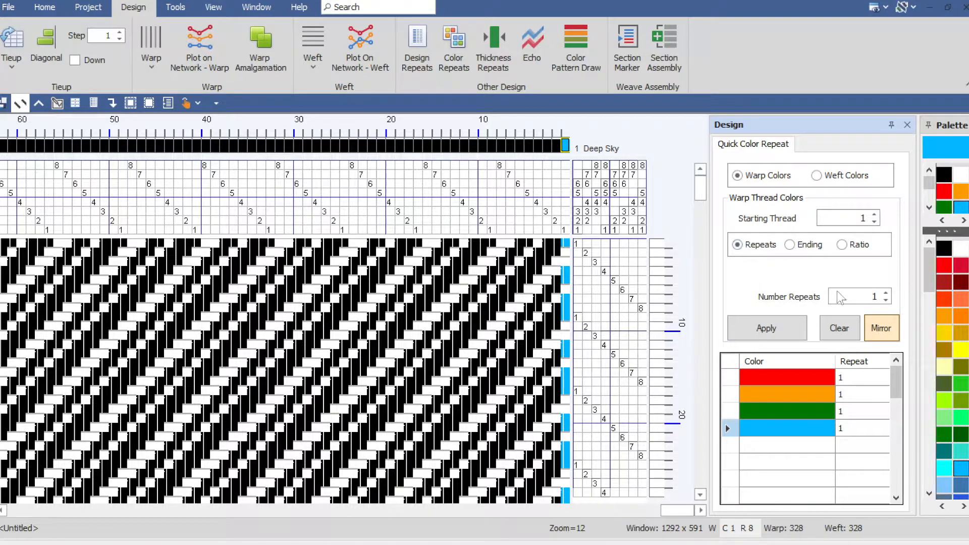
left_click(766, 328)
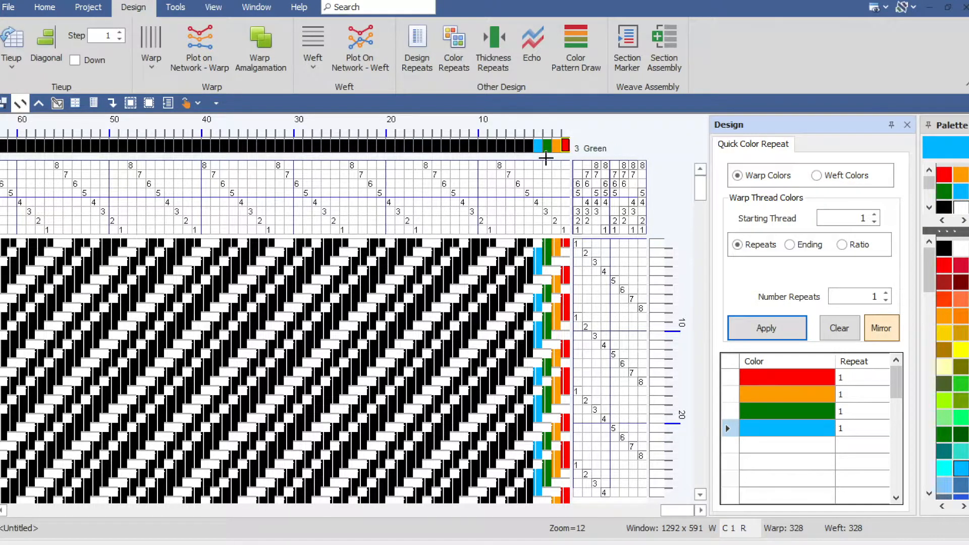
Set 3 sequence repeats, red Repeat 4 and green Repeat 3, and apply
left_click(885, 293)
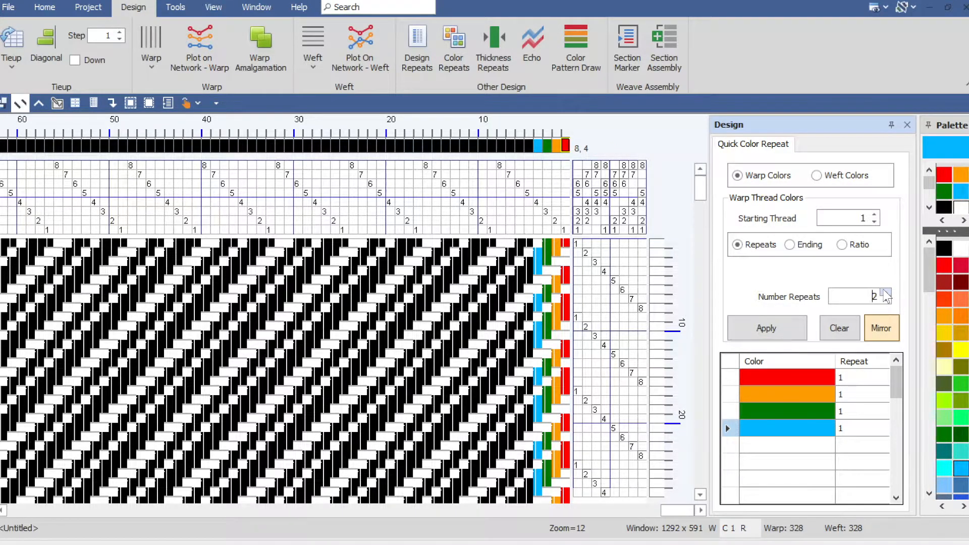
left_click(765, 328)
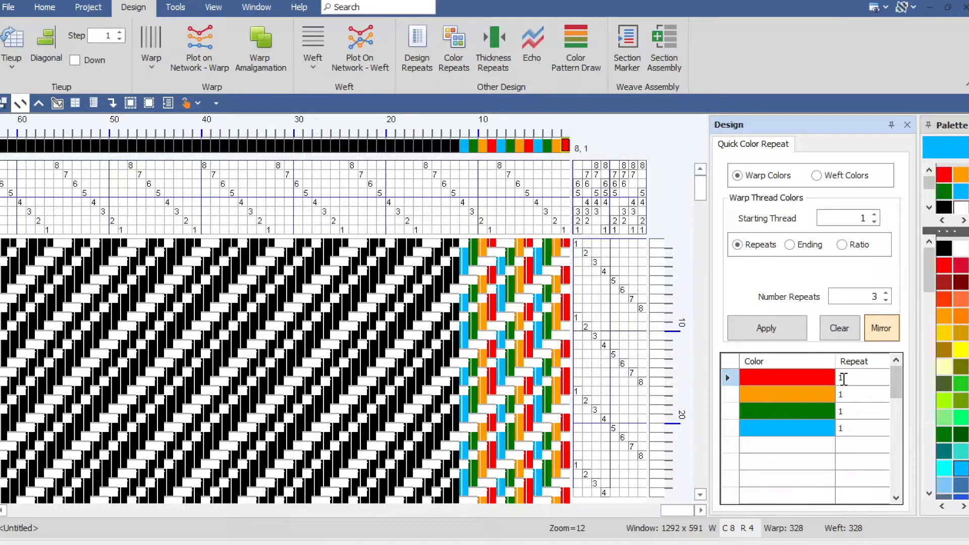
type("4")
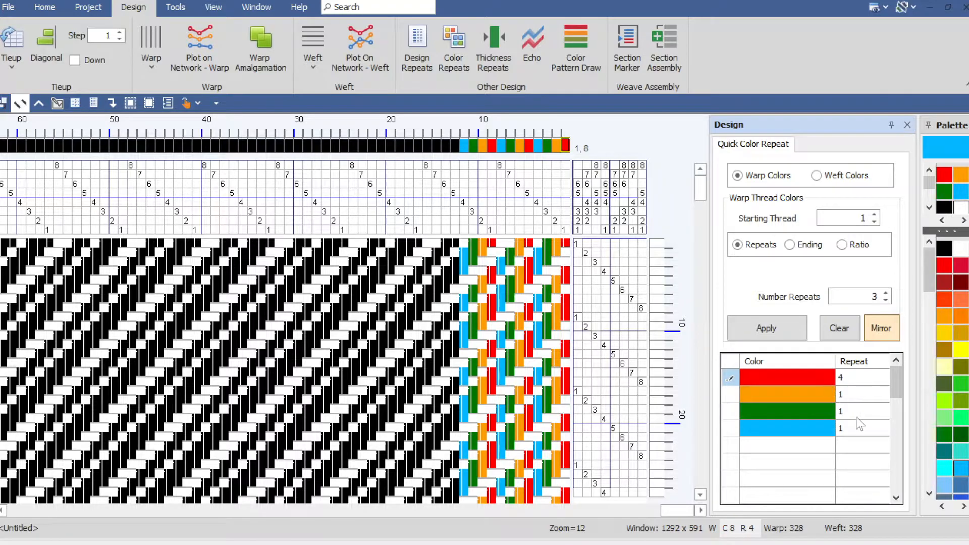
left_click(788, 411)
type("3")
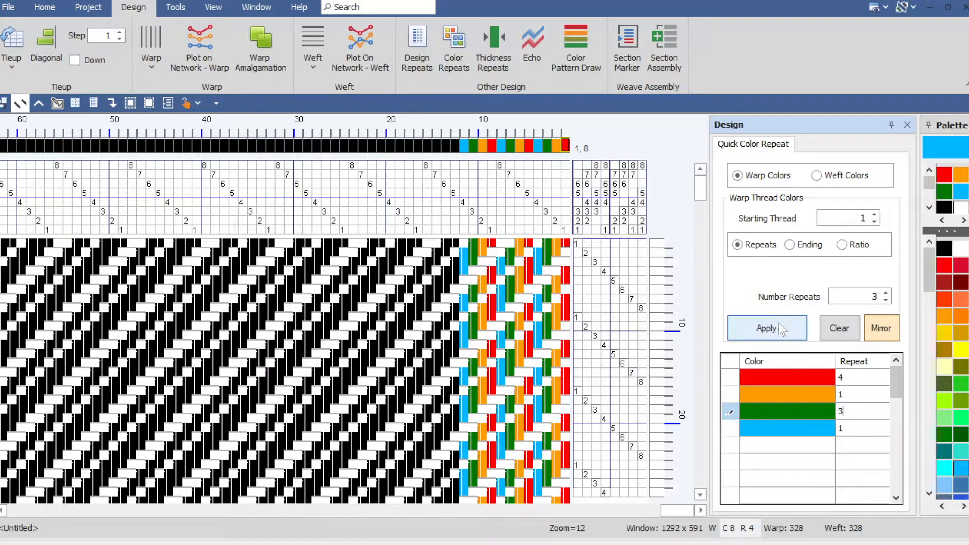
left_click(766, 328)
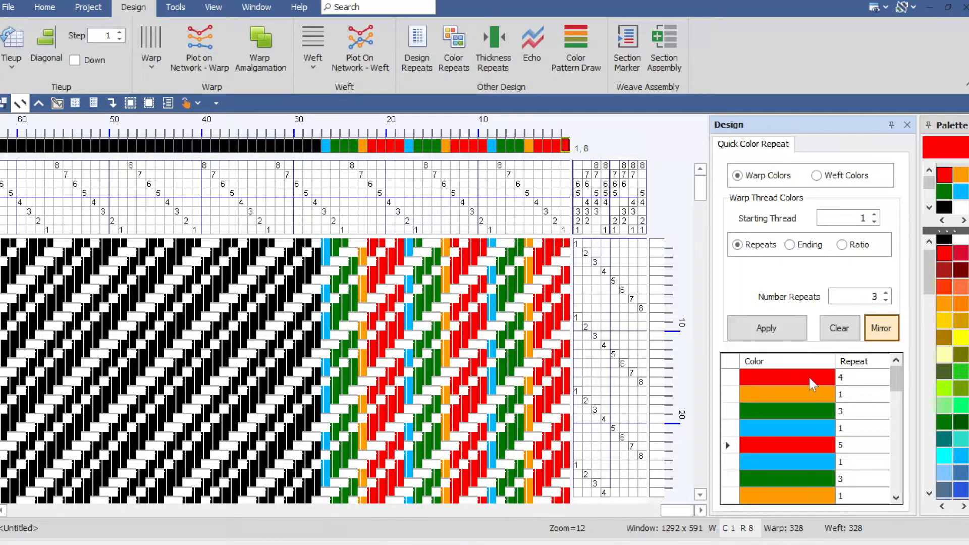
mouse_move(813, 452)
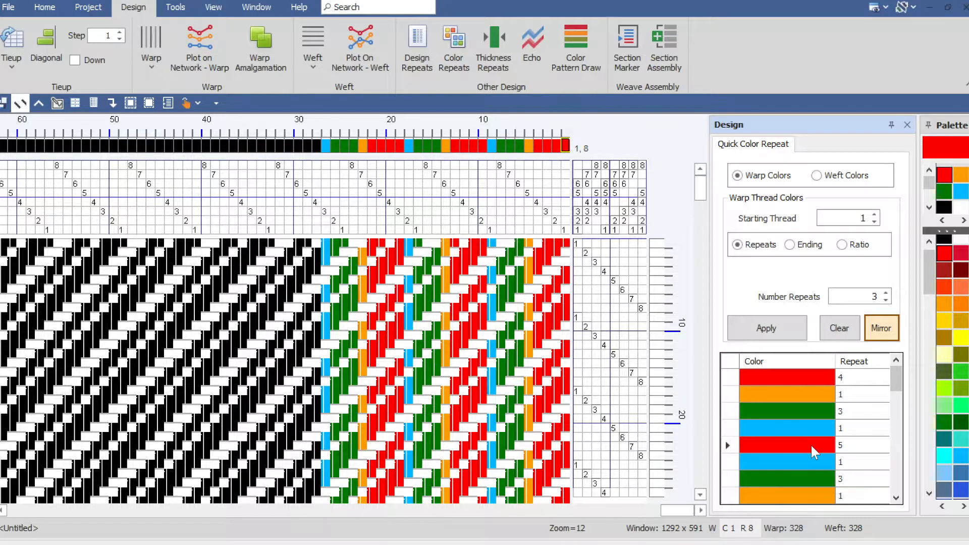
mouse_move(817, 468)
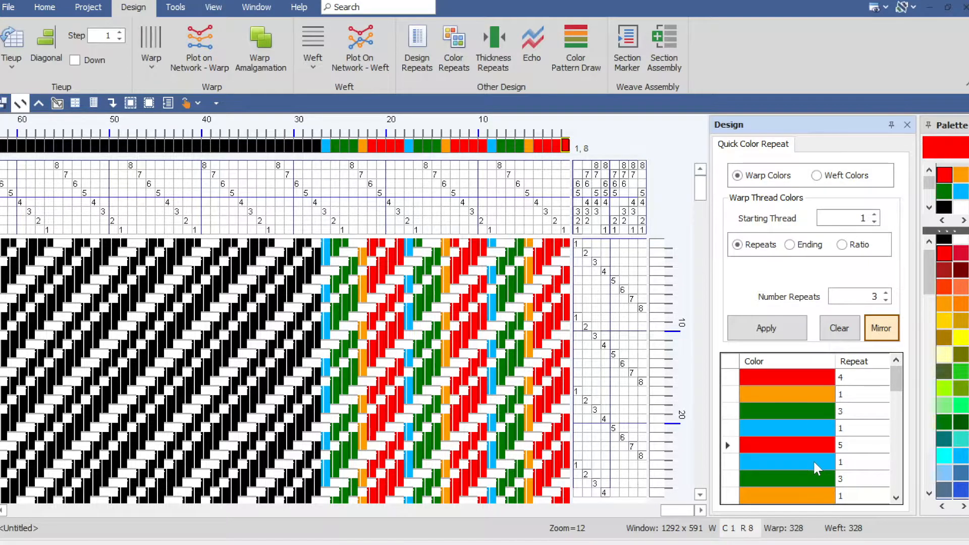
mouse_move(828, 503)
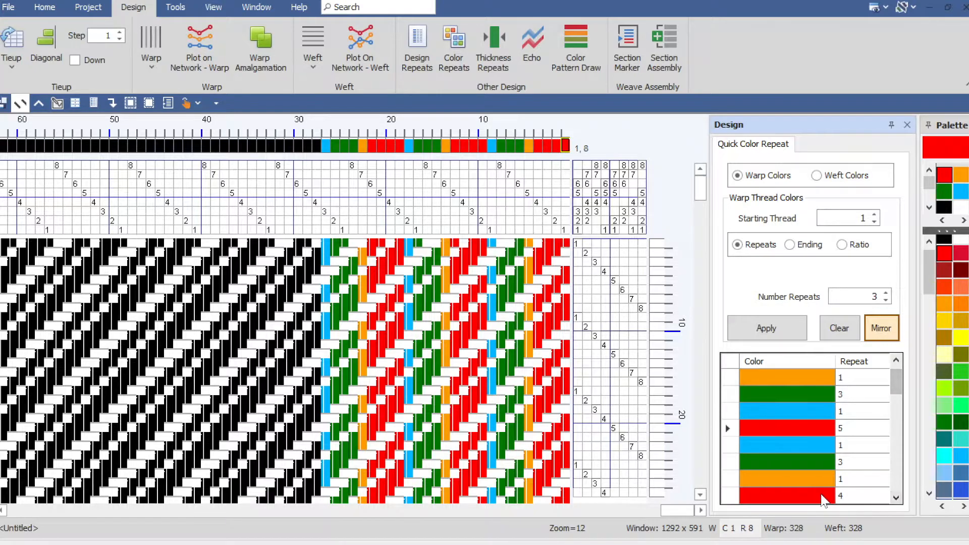
Apply the mirrored colour sequence to fill the whole warp
left_click(766, 328)
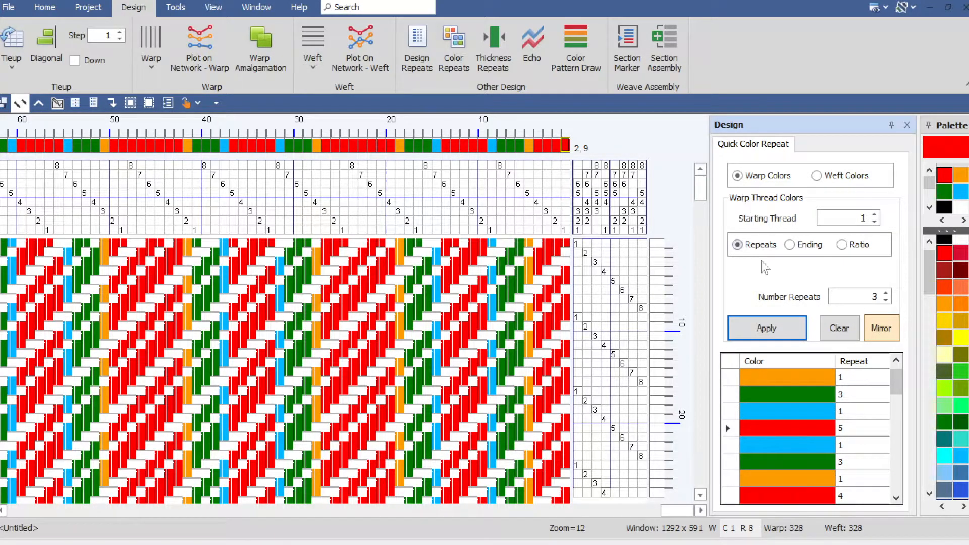
mouse_move(783, 264)
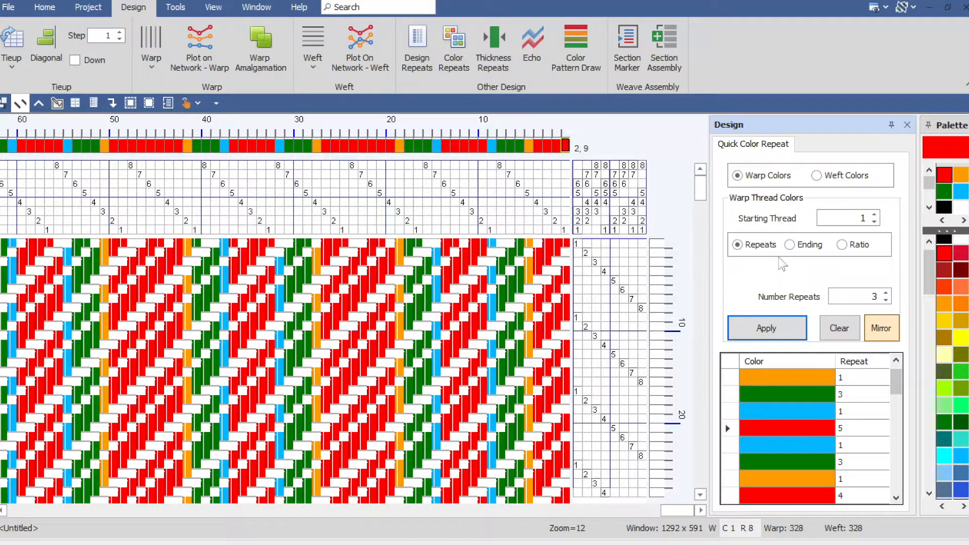
With Ending 328, replace the colour list with gold ×2 and red, and apply
left_click(791, 244)
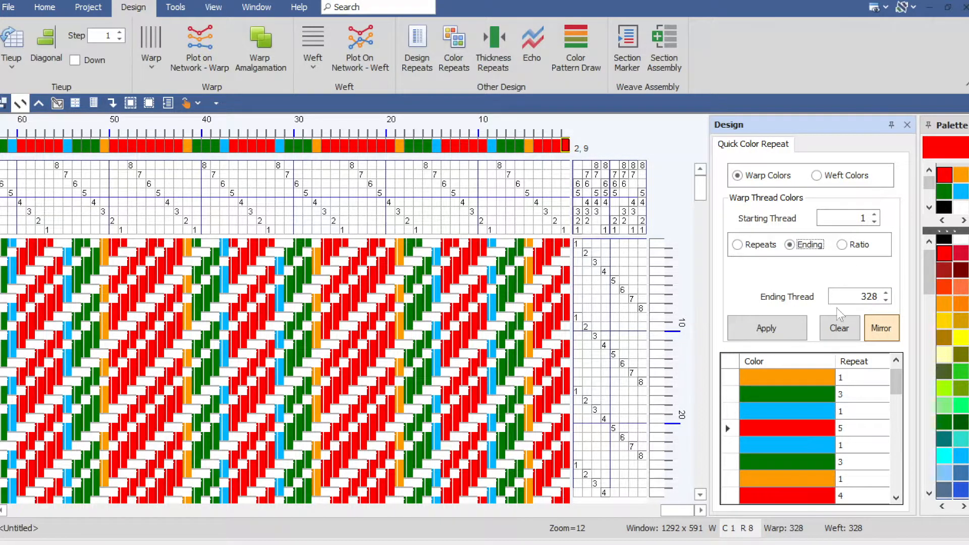
mouse_move(819, 296)
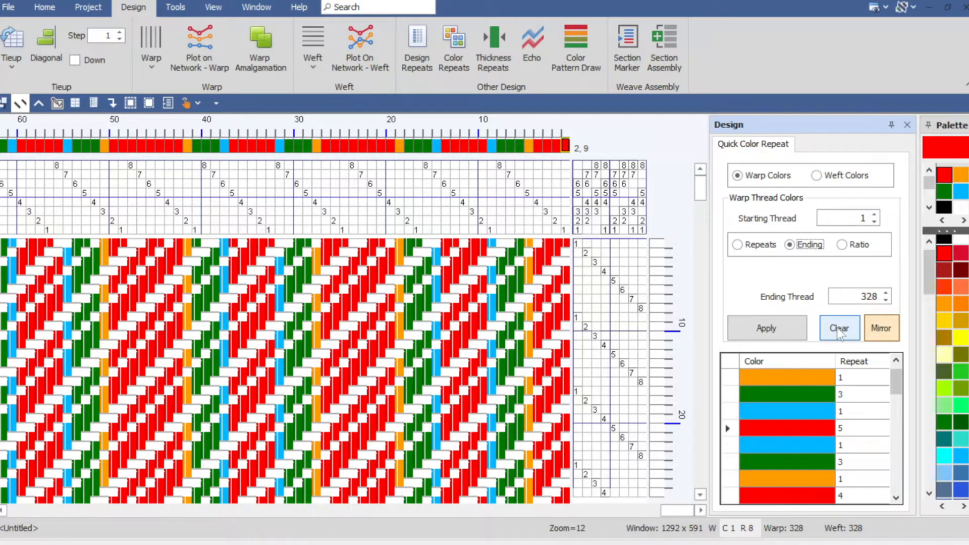
left_click(840, 328)
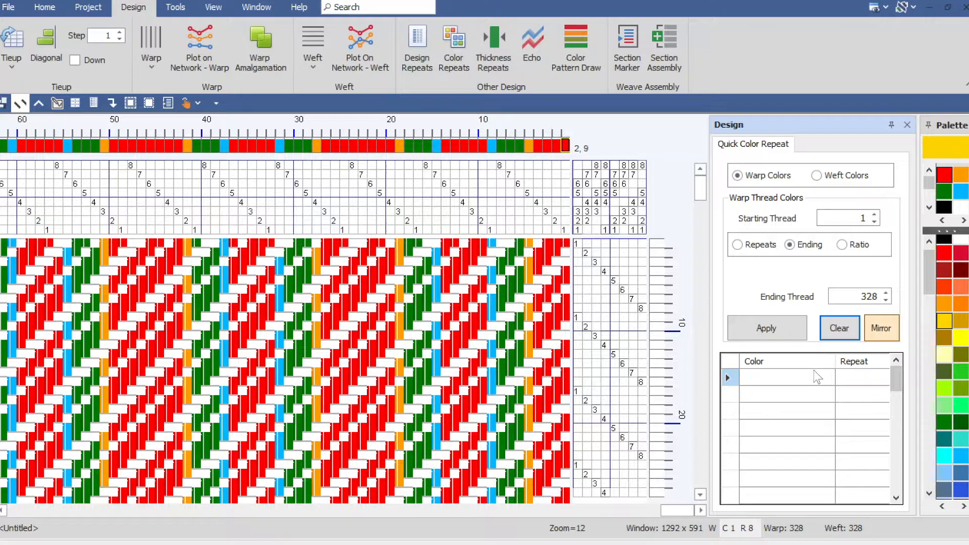
left_click(766, 328)
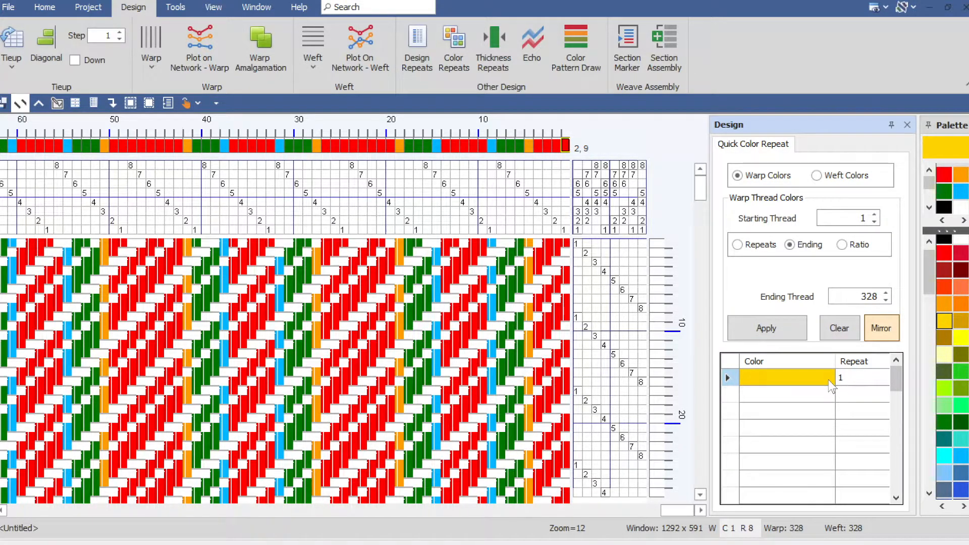
left_click(766, 328)
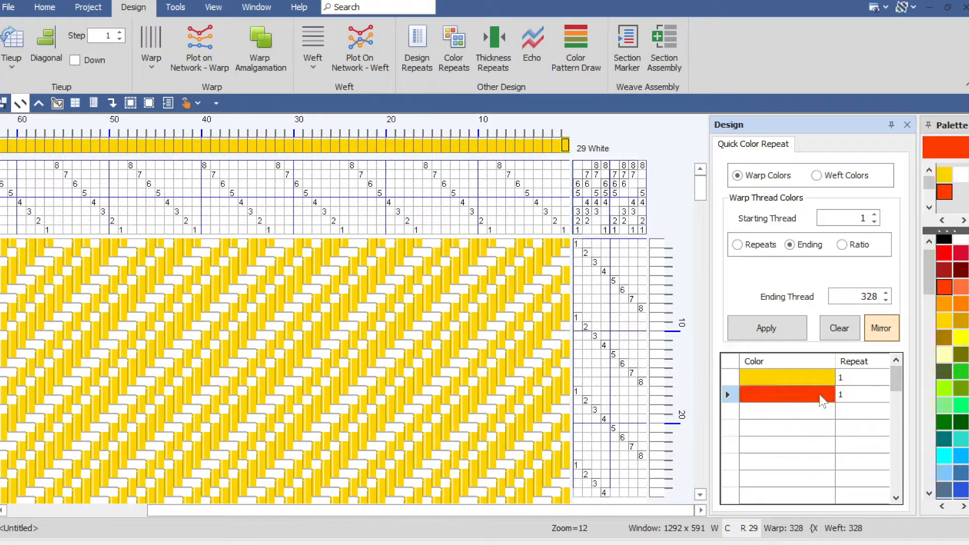
left_click(766, 328)
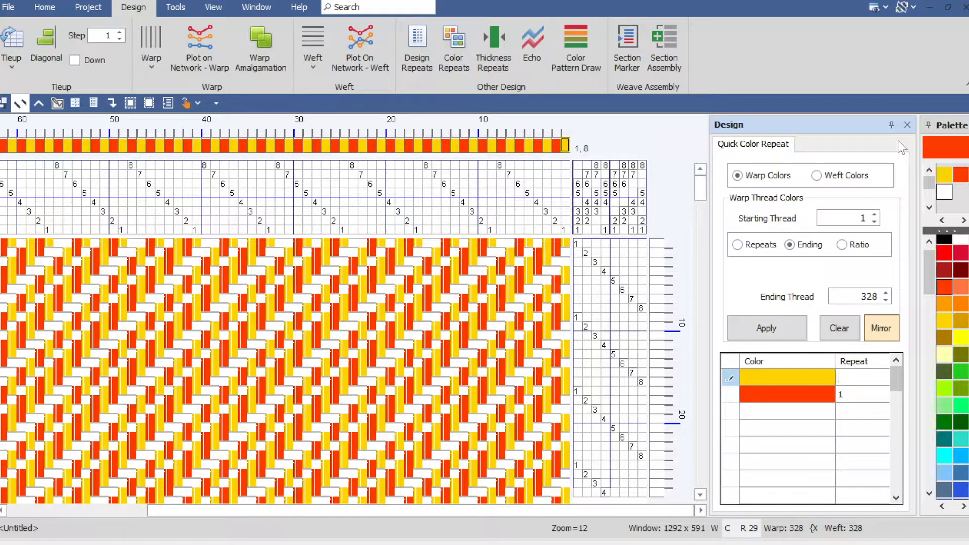
left_click(766, 327)
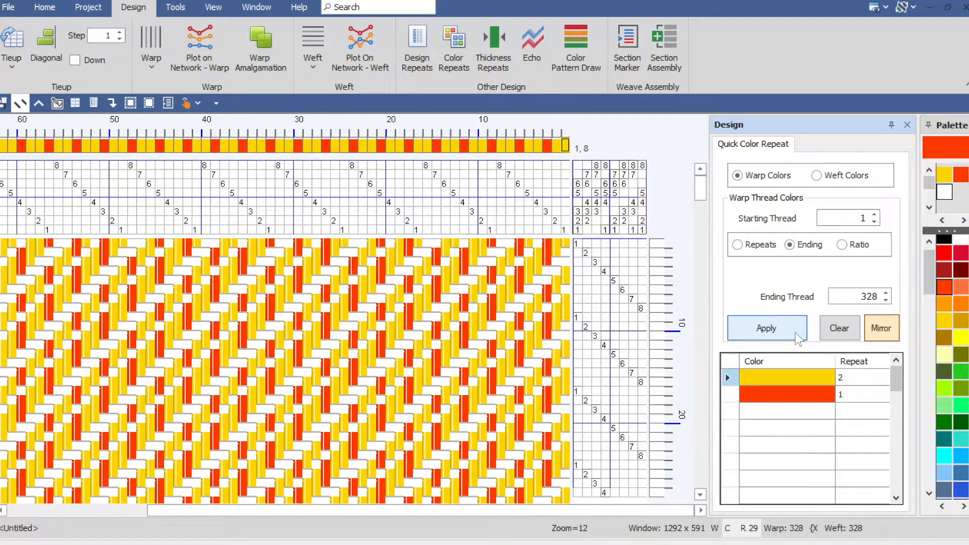
left_click(766, 328)
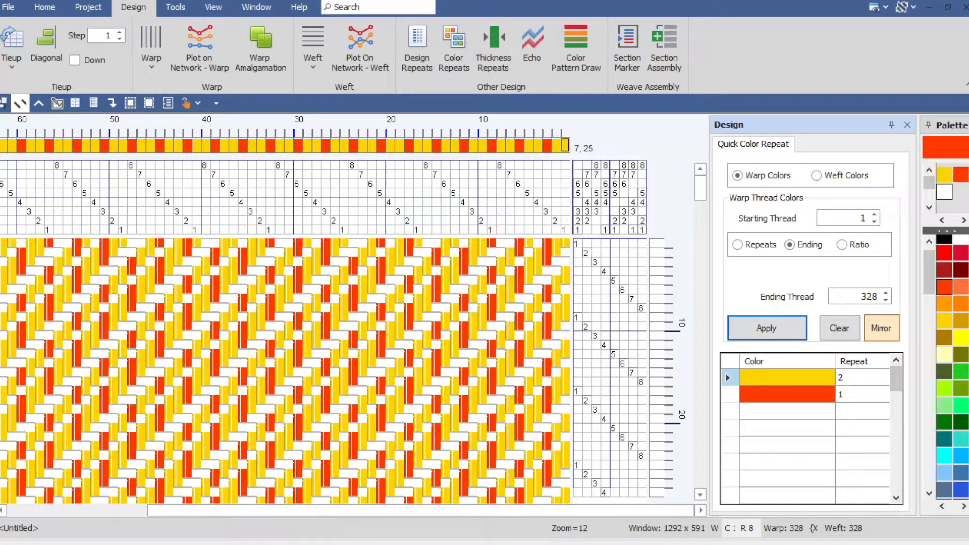
Switch warp thread colours to Ratio mode, keeping Listed Pattern and Fit
left_click(766, 328)
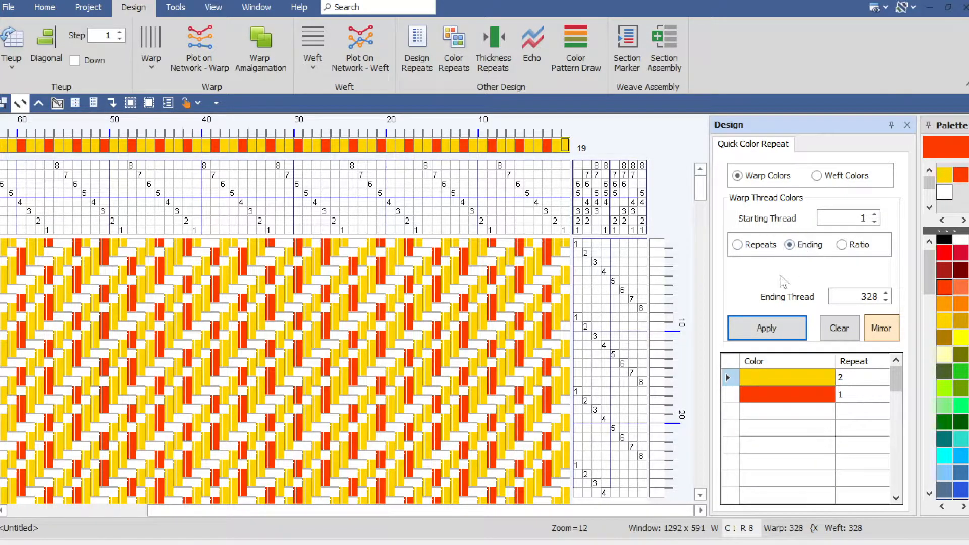
mouse_move(827, 259)
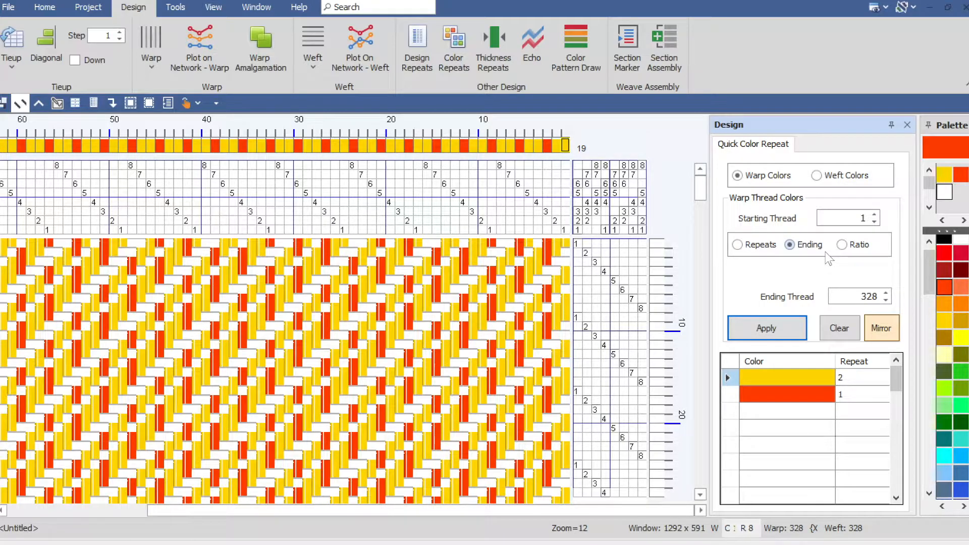
mouse_move(836, 262)
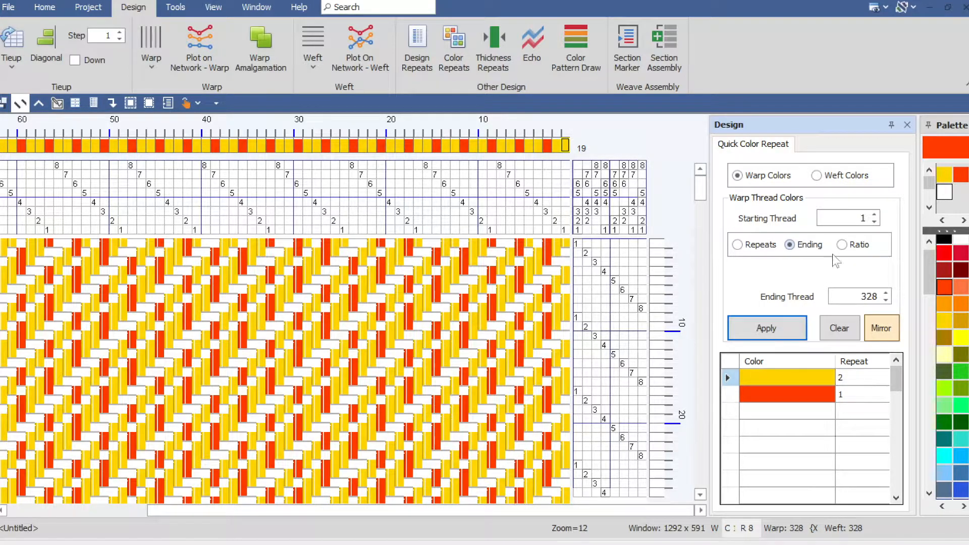
left_click(843, 245)
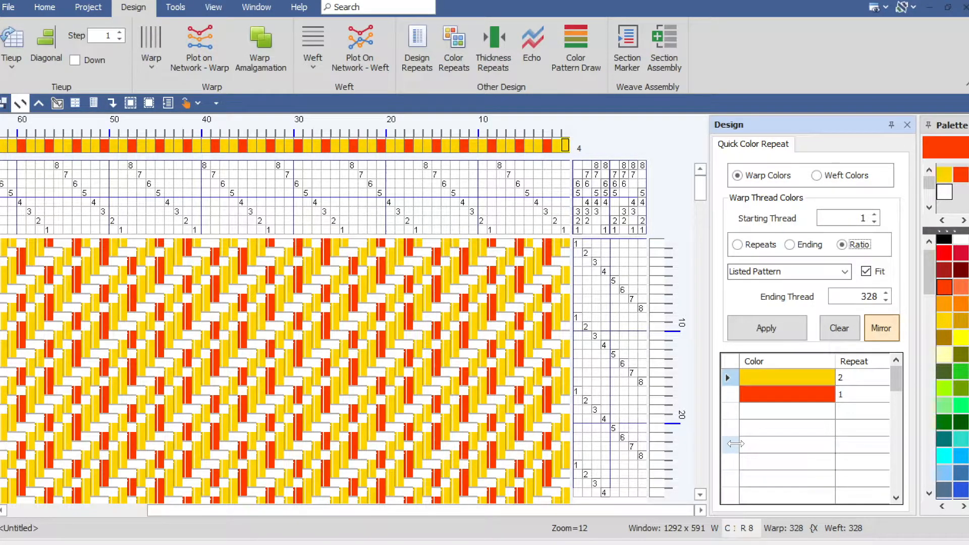
mouse_move(957, 407)
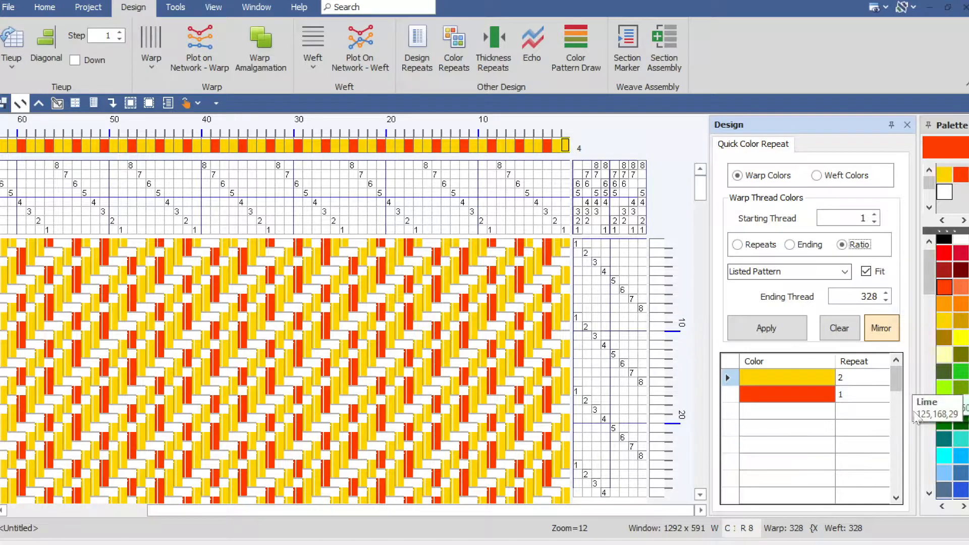
Choose Lime green from the Palette for the warp colour sequence
left_click(798, 394)
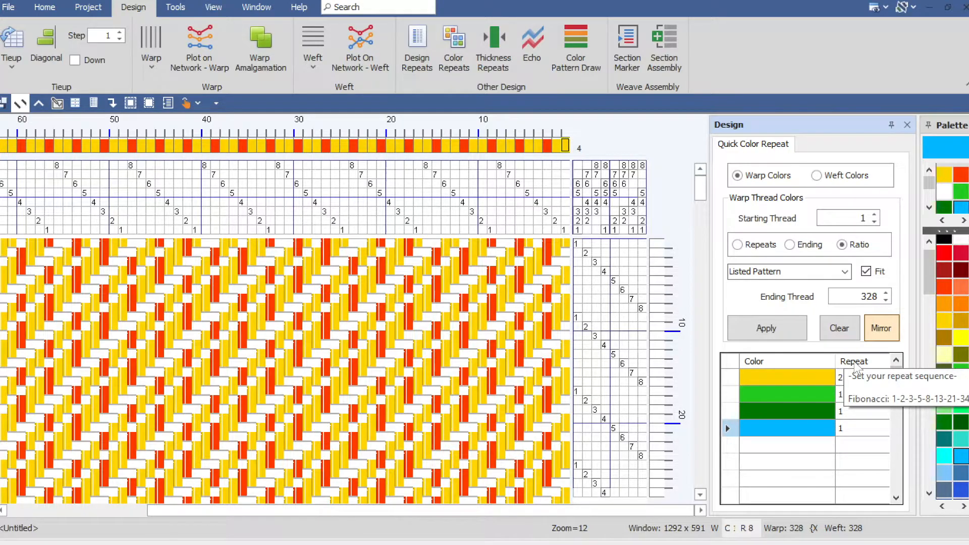
mouse_move(857, 387)
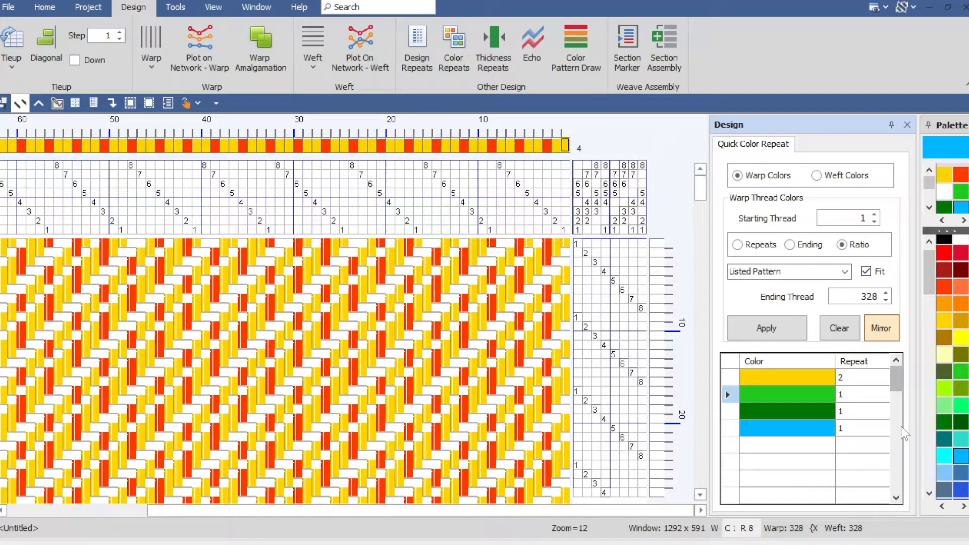
Set lime to 8 repeats, then add dark green at 13 and violet at 5
type("8")
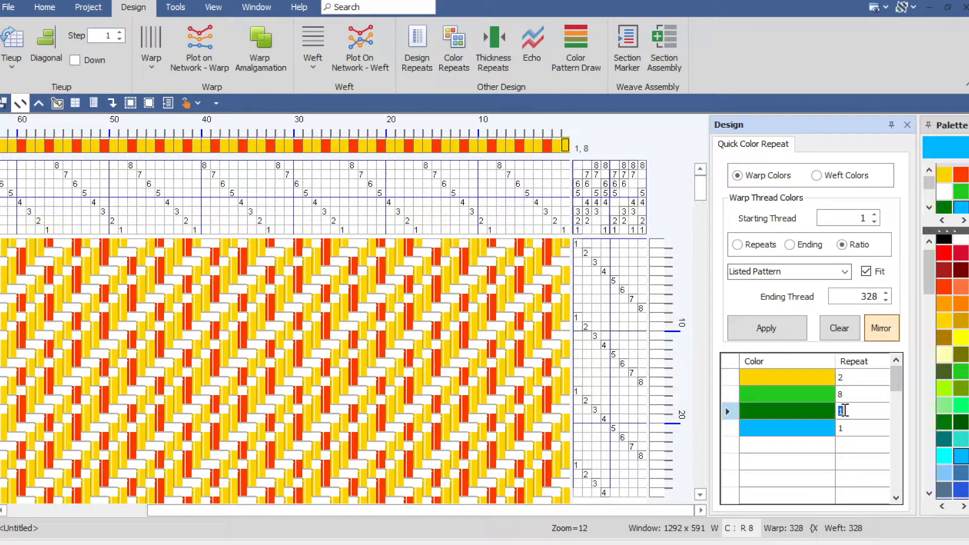
type("13")
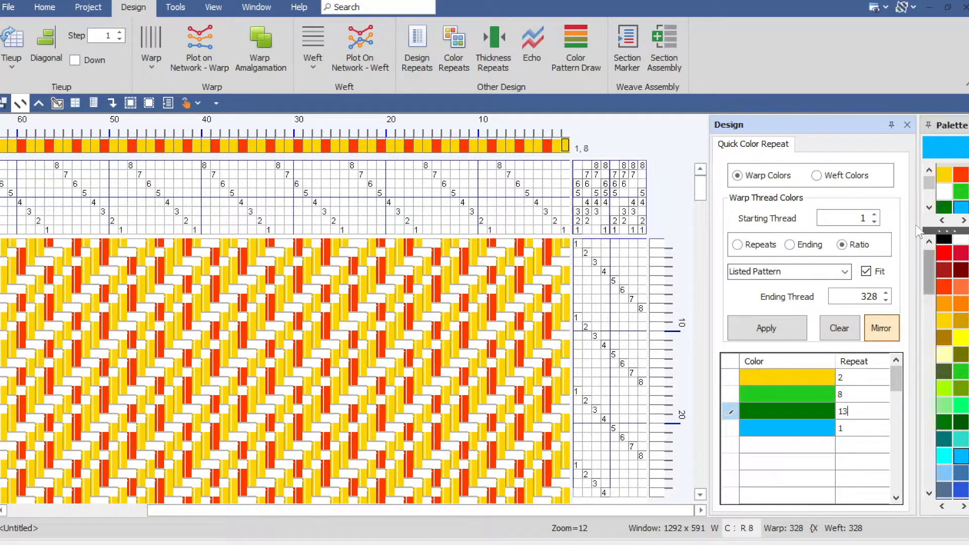
mouse_move(955, 463)
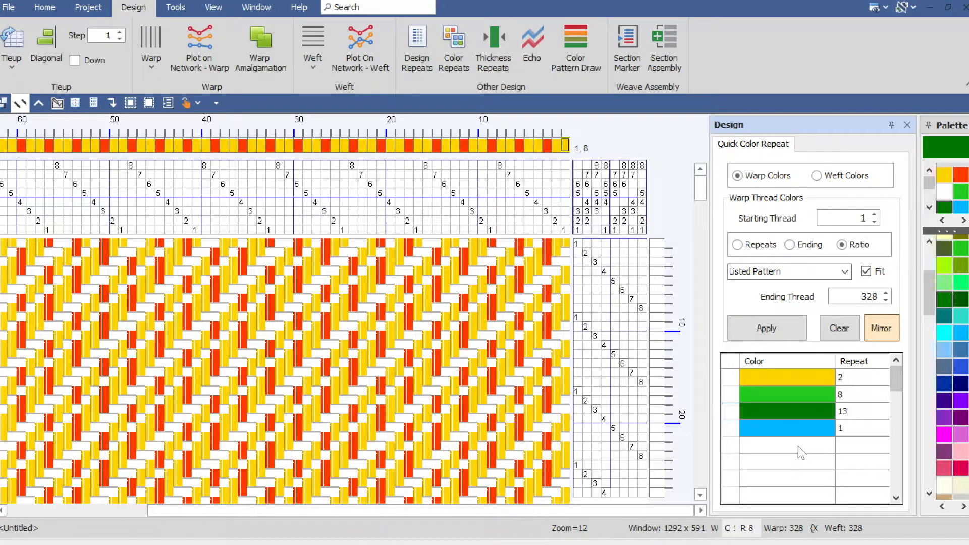
left_click(801, 449)
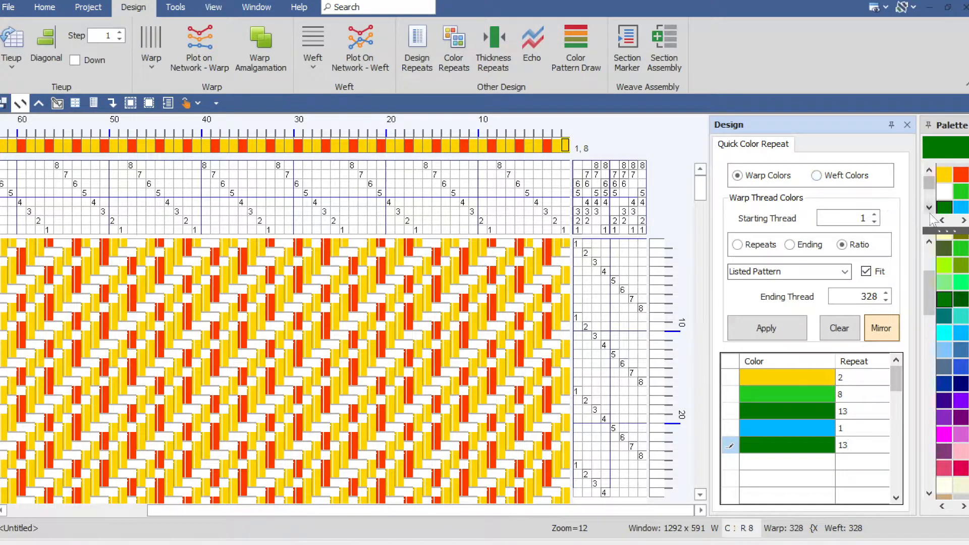
mouse_move(957, 408)
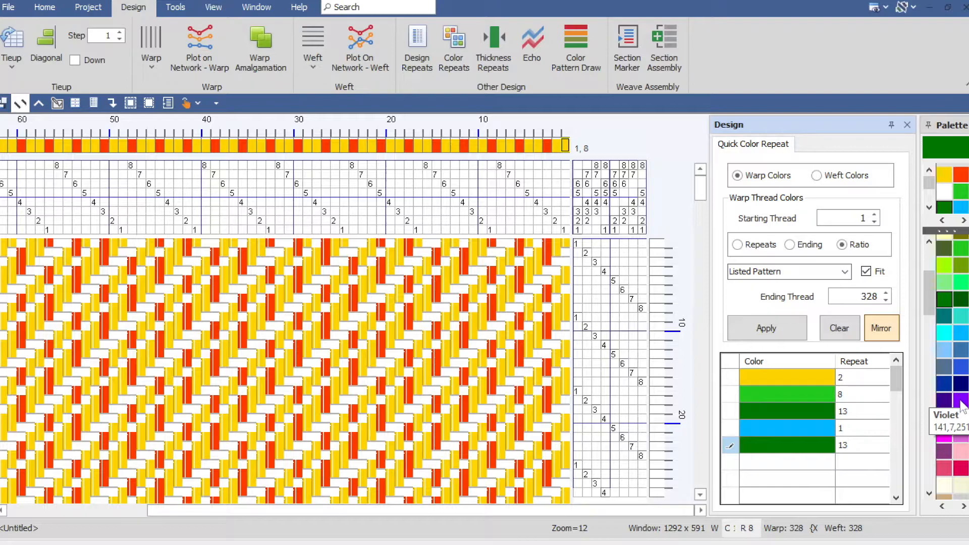
left_click(958, 400)
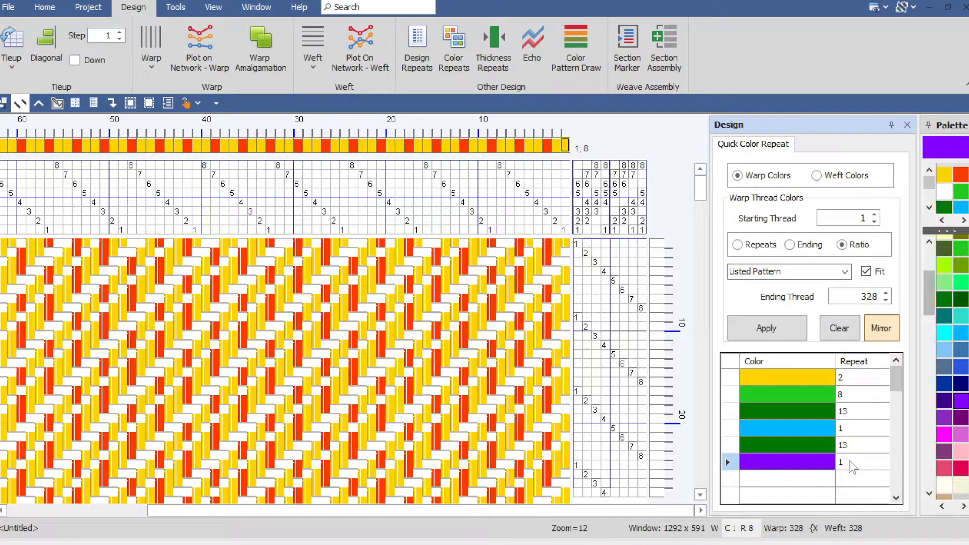
double_click(840, 462)
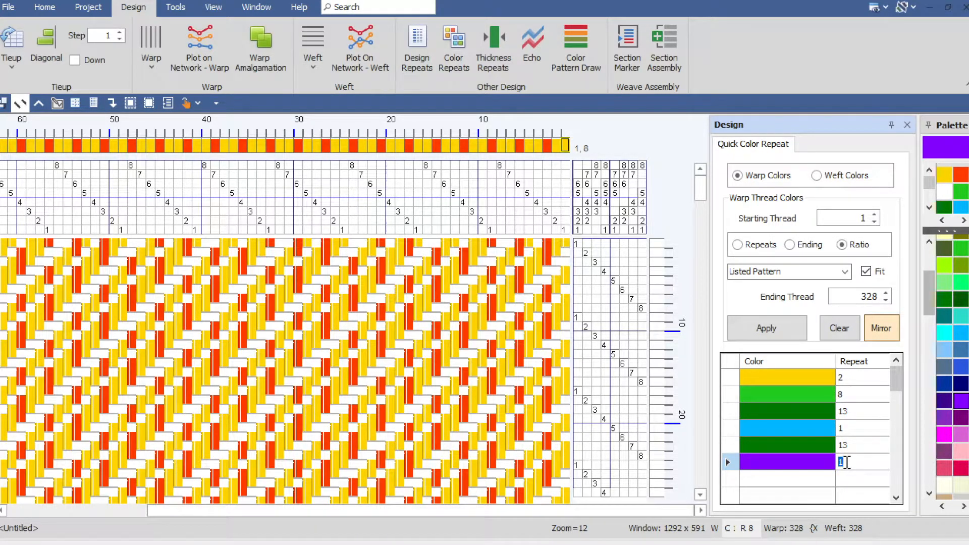
type("5")
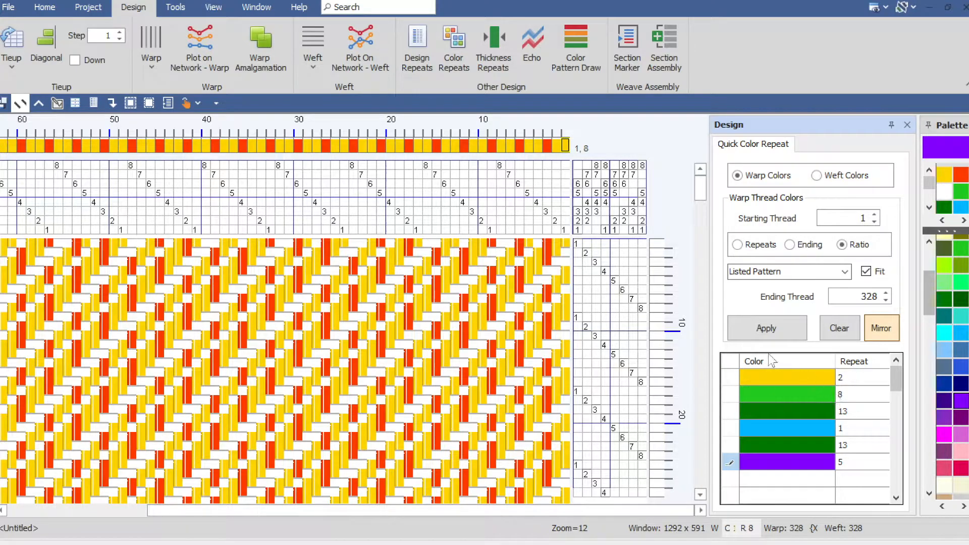
mouse_move(766, 312)
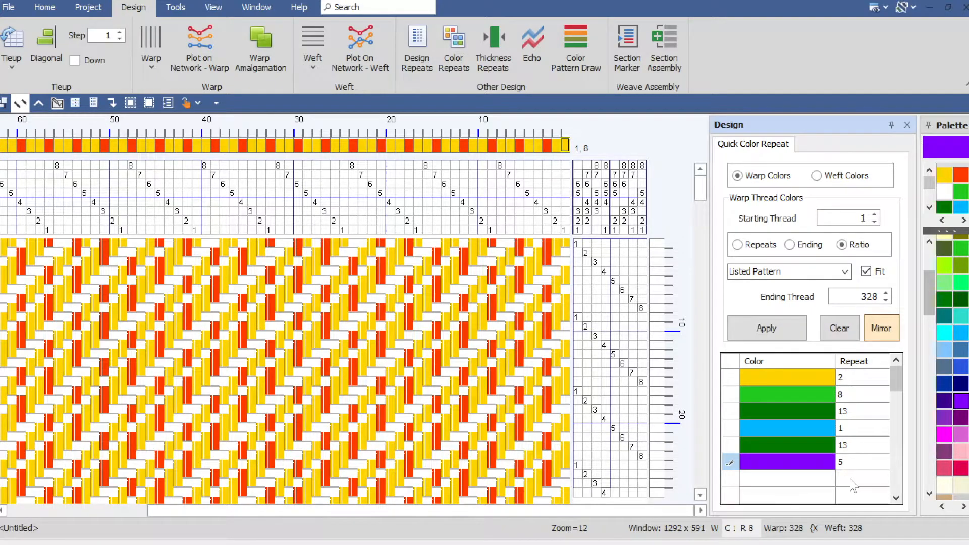
mouse_move(853, 452)
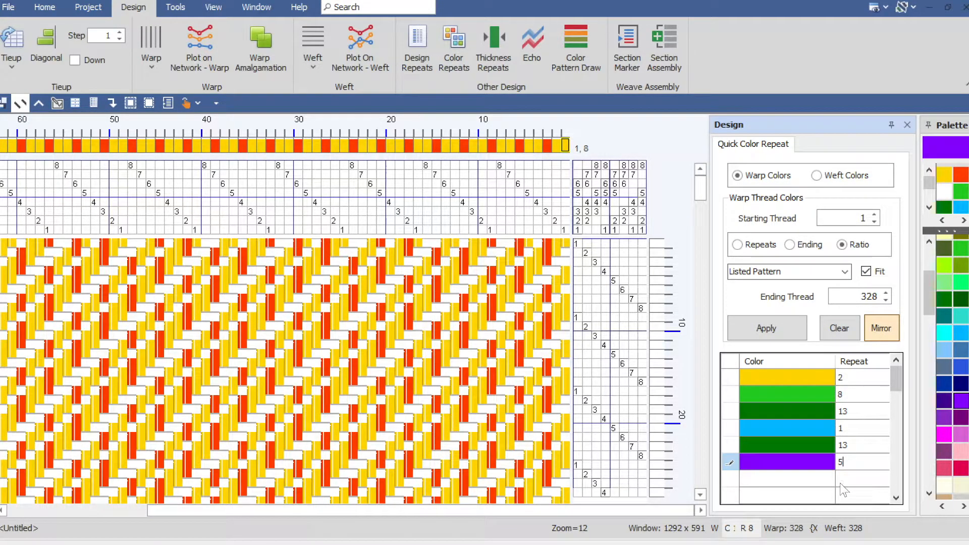
mouse_move(872, 389)
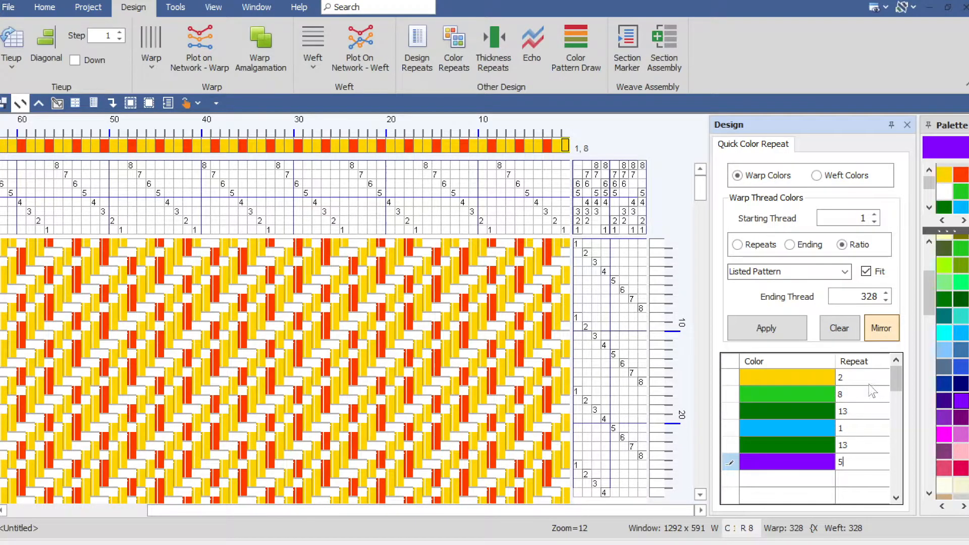
Apply the gold, green, blue and violet sequence to the warp and preview the cloth
left_click(766, 329)
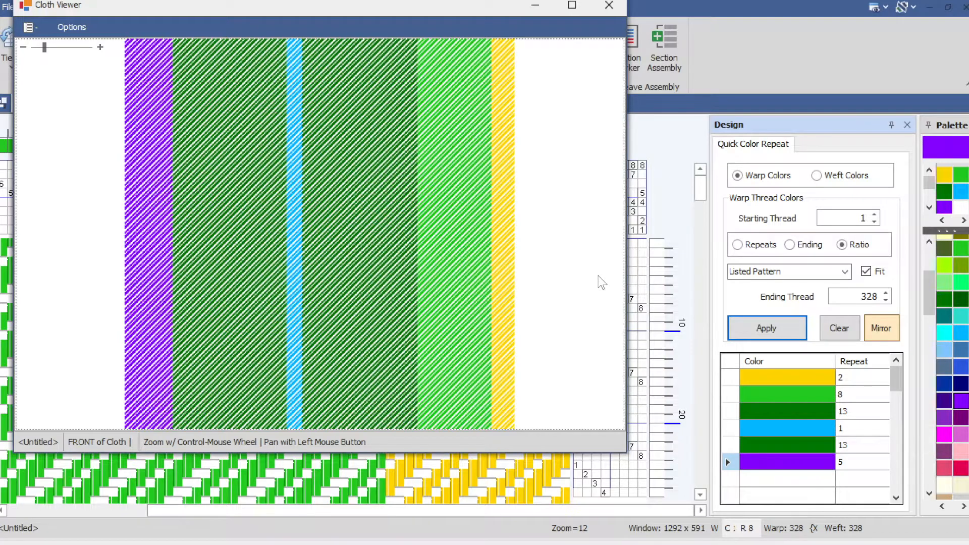
mouse_move(276, 80)
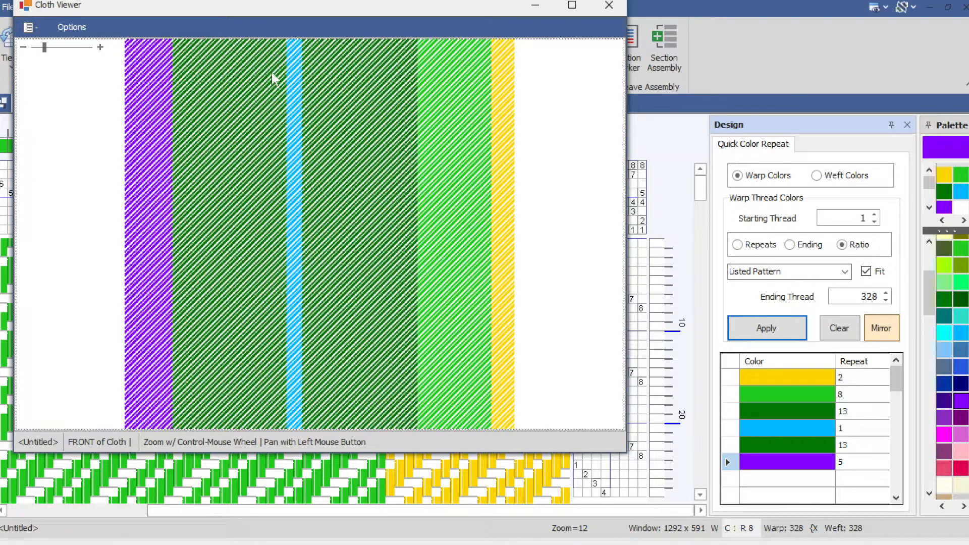
mouse_move(483, 279)
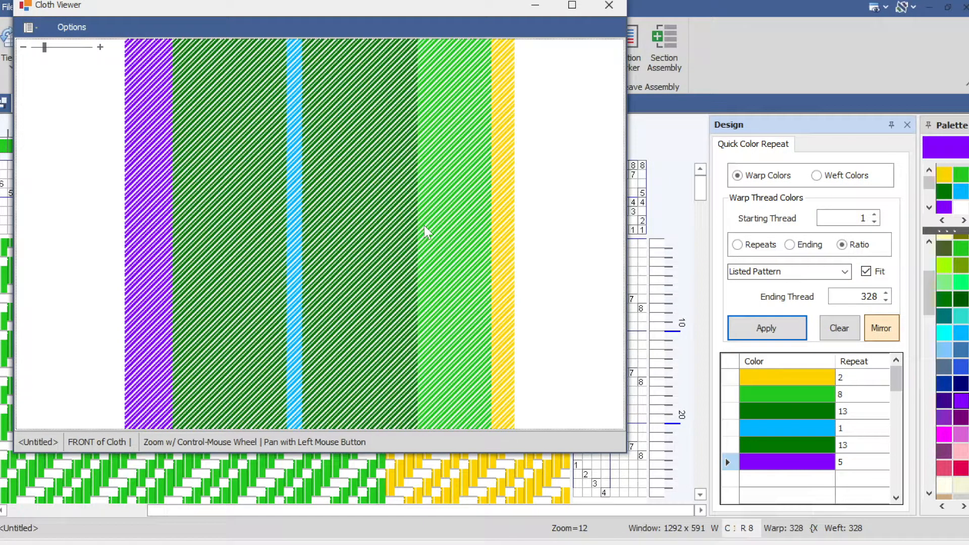
mouse_move(568, 225)
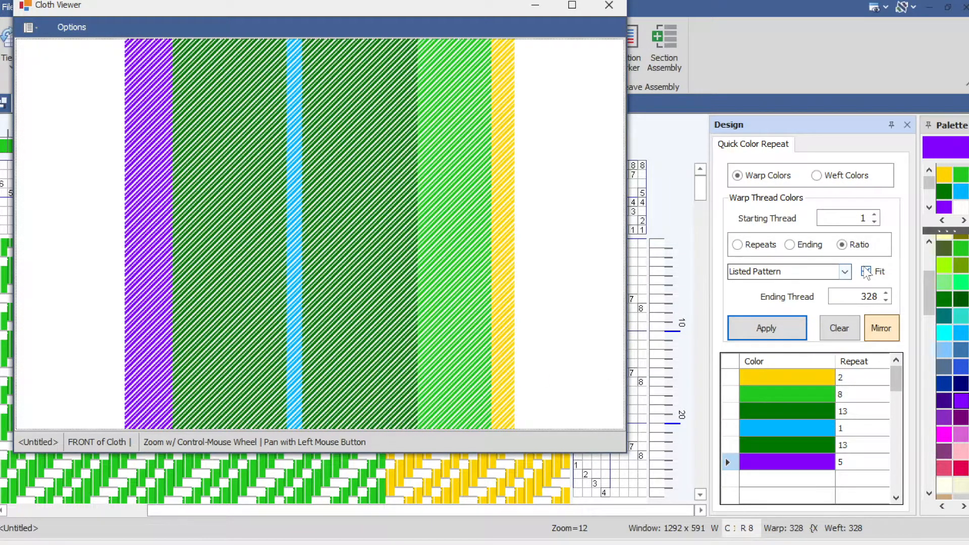
Toggle Fit off and on to return from the cloth preview to the striped draft
left_click(766, 328)
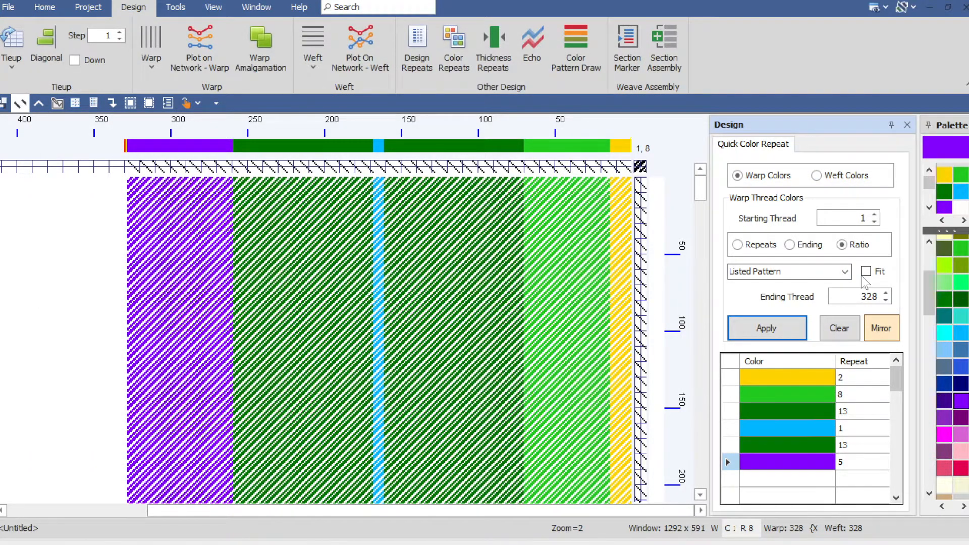
left_click(868, 272)
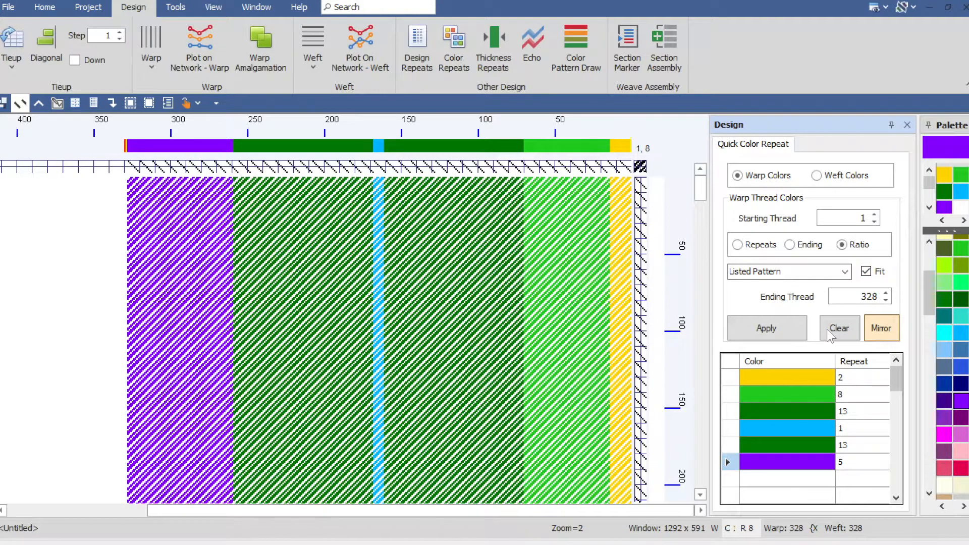
mouse_move(169, 232)
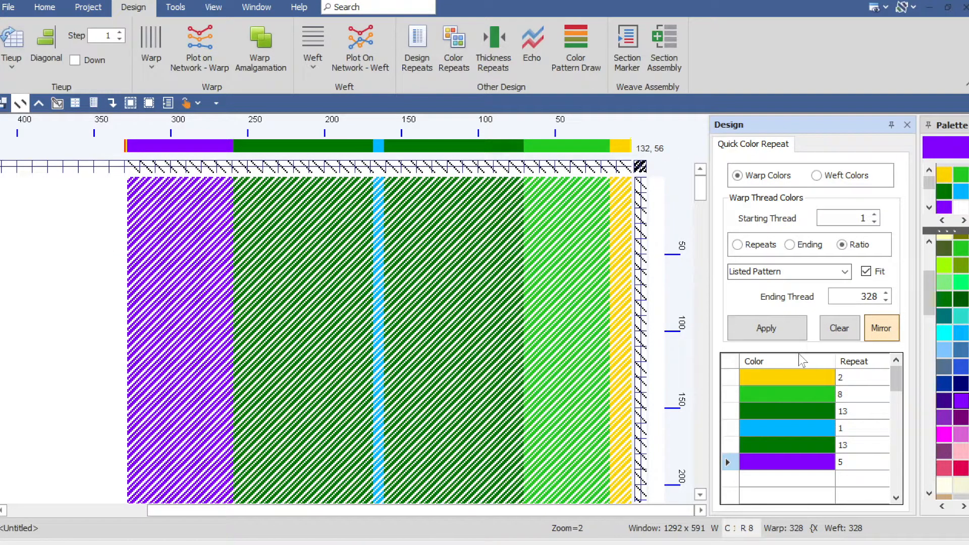
Mirror the warp colour list so it reverses after the violet band
left_click(882, 328)
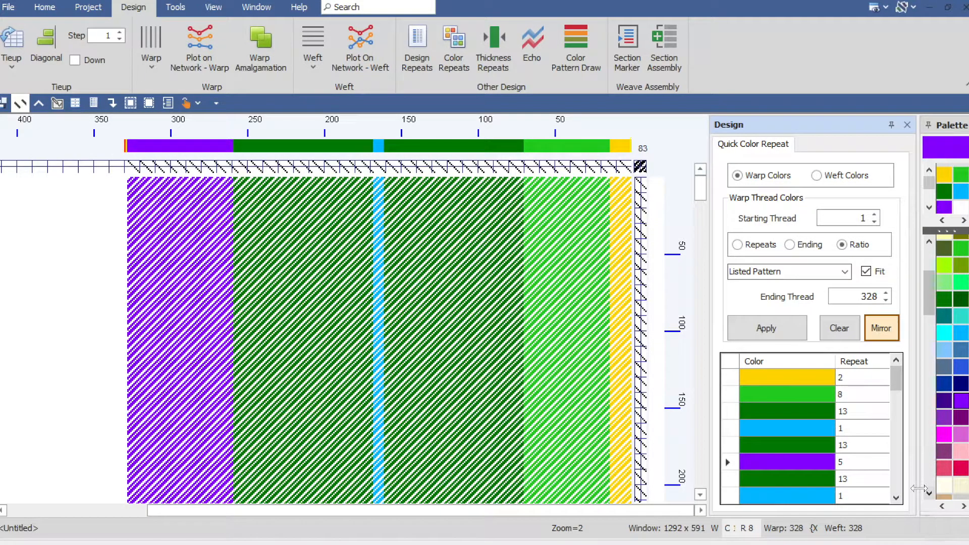
left_click(895, 496)
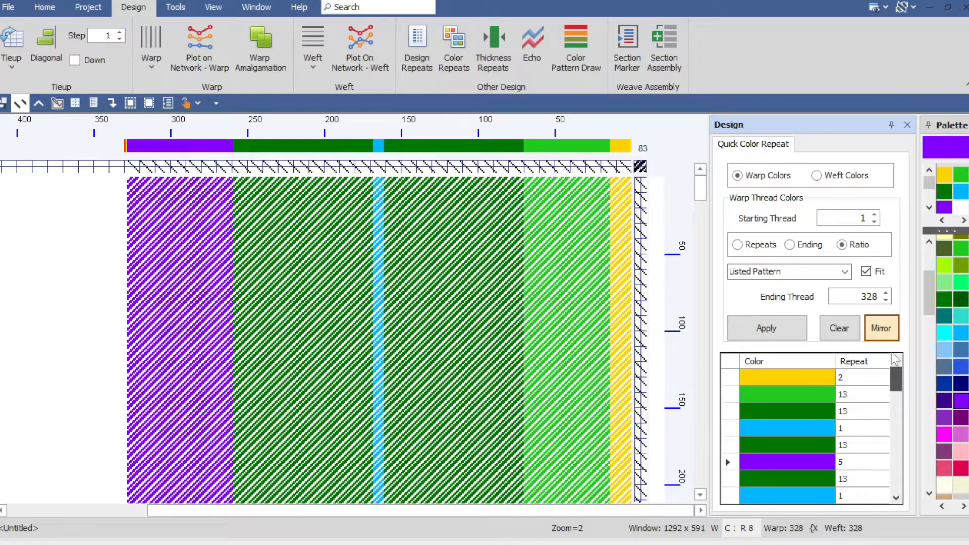
Apply the mirrored colour list to the warp and close the cloth preview
left_click(766, 328)
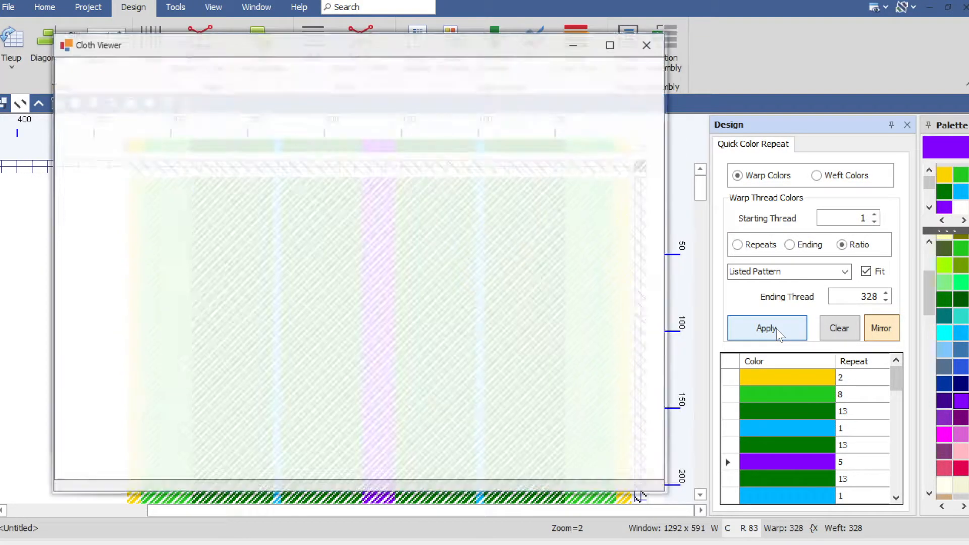
left_click(766, 328)
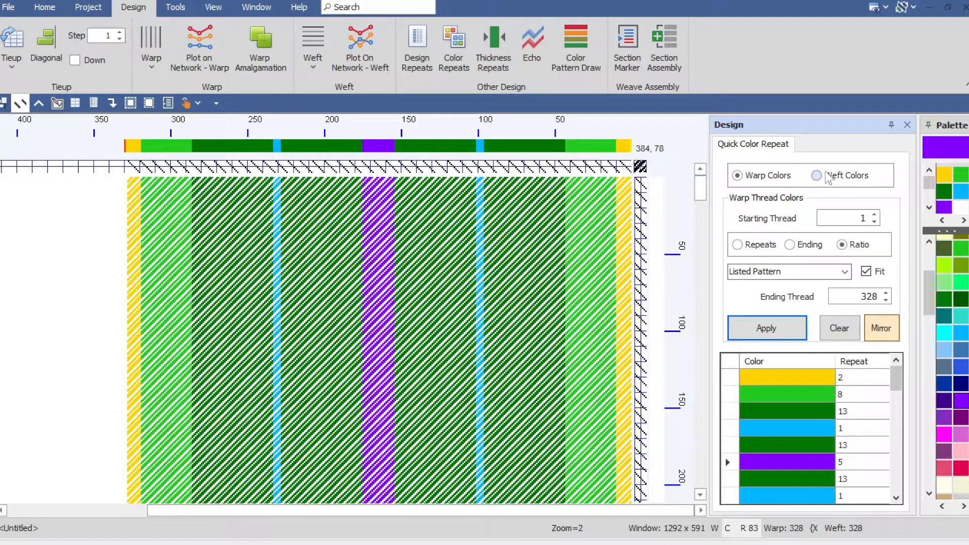
Apply the same mirrored colour sequence to the weft, creating a plaid
left_click(818, 175)
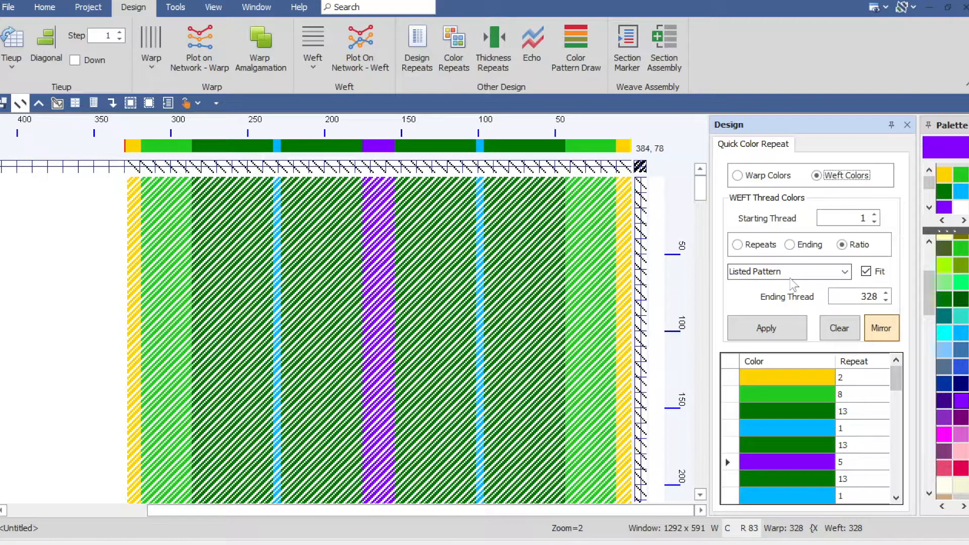
left_click(766, 328)
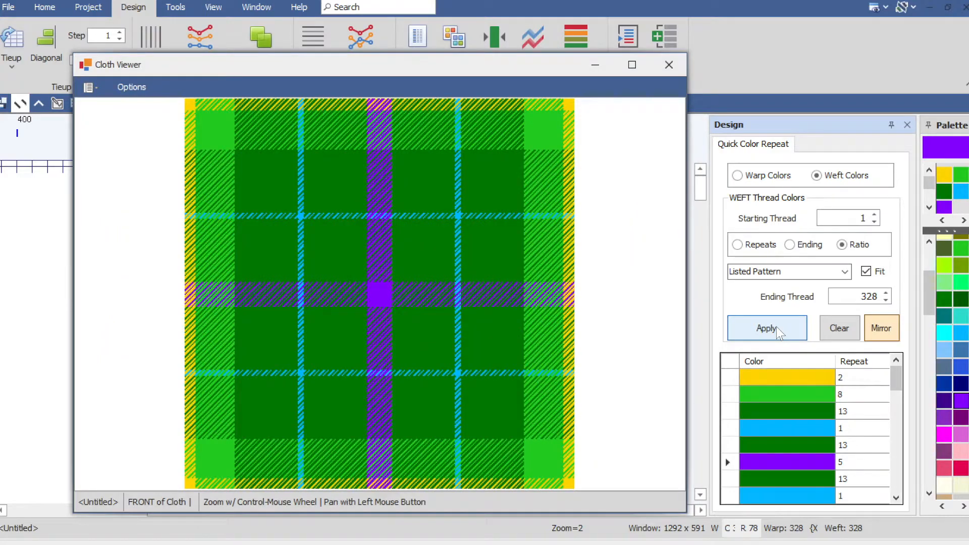
left_click(767, 328)
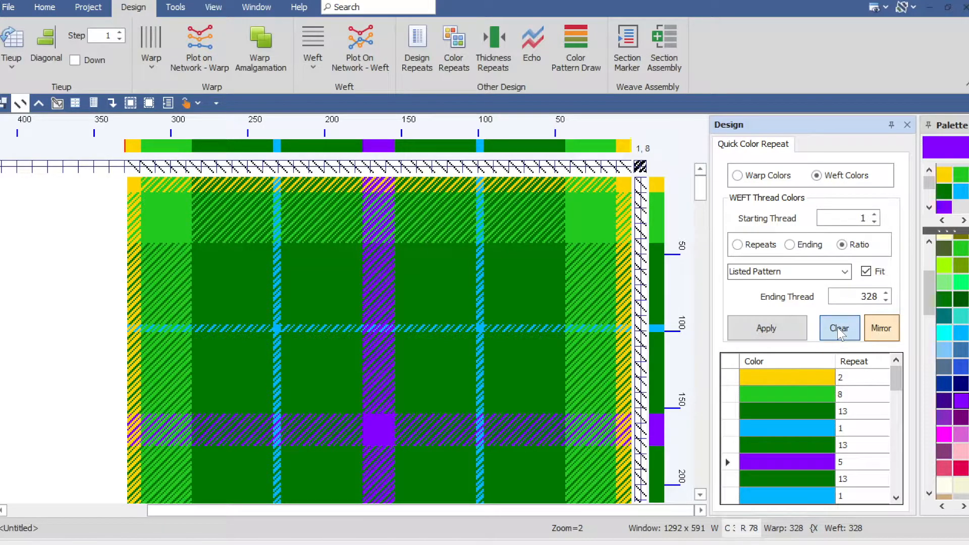
Empty the weft colour list and add a light blue entry
left_click(840, 328)
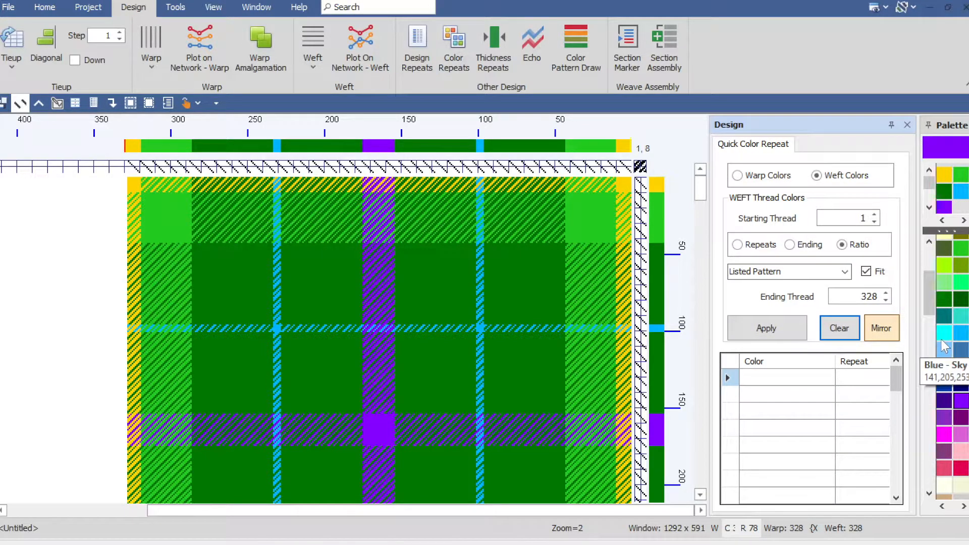
mouse_move(959, 457)
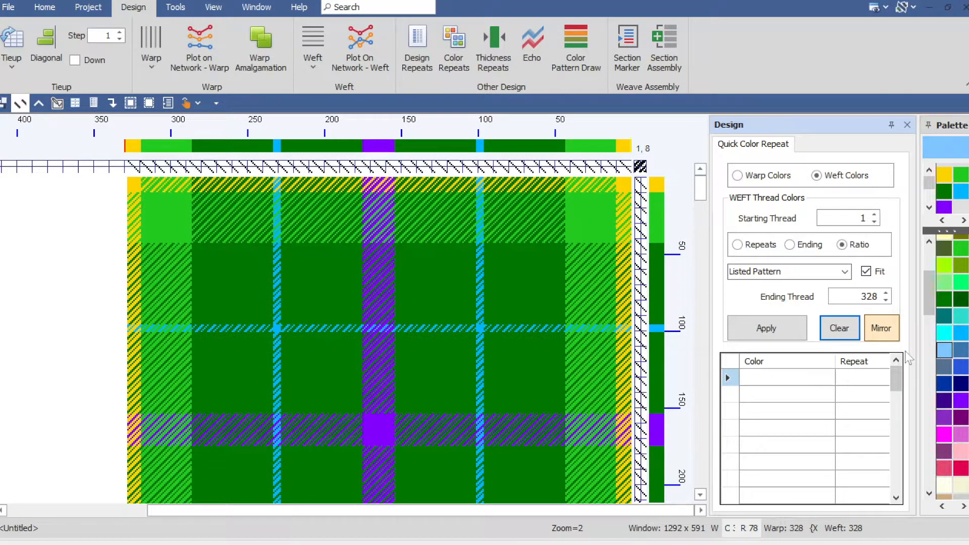
left_click(766, 328)
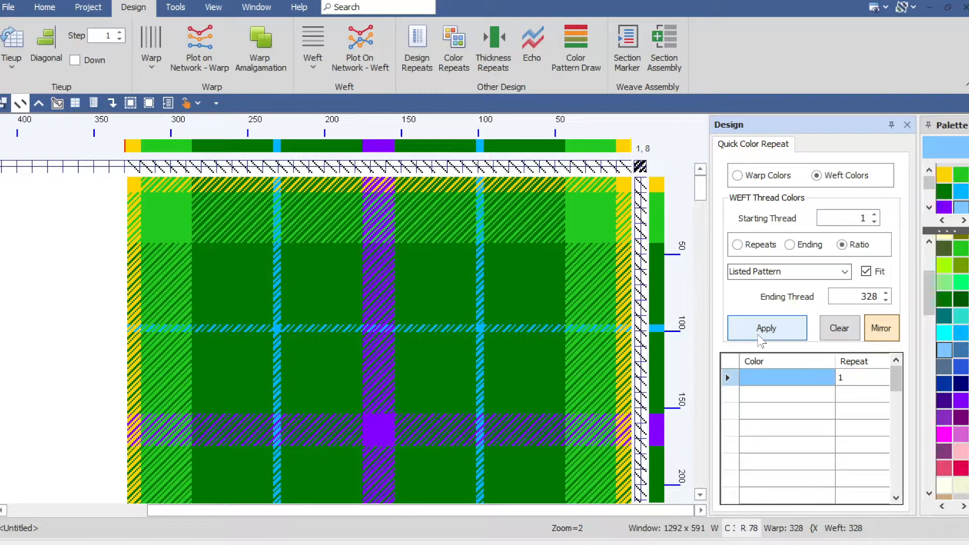
left_click(767, 328)
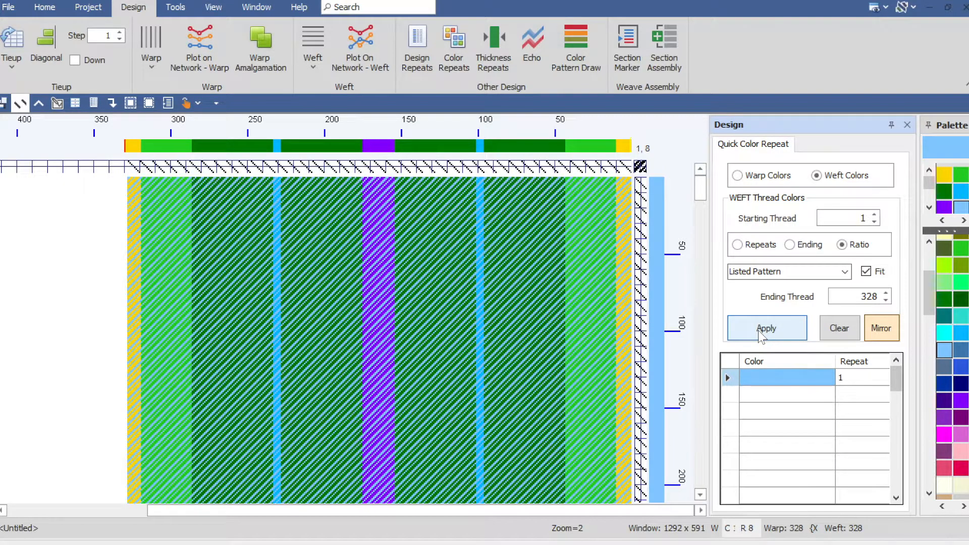
left_click(766, 328)
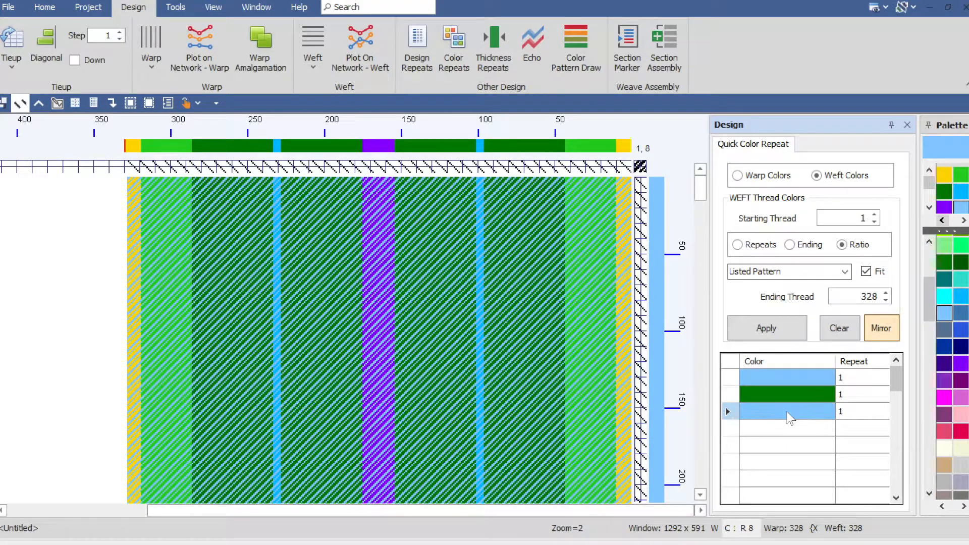
Set the green weft band's repeat to 2 and apply the list to the weft
left_click(862, 394)
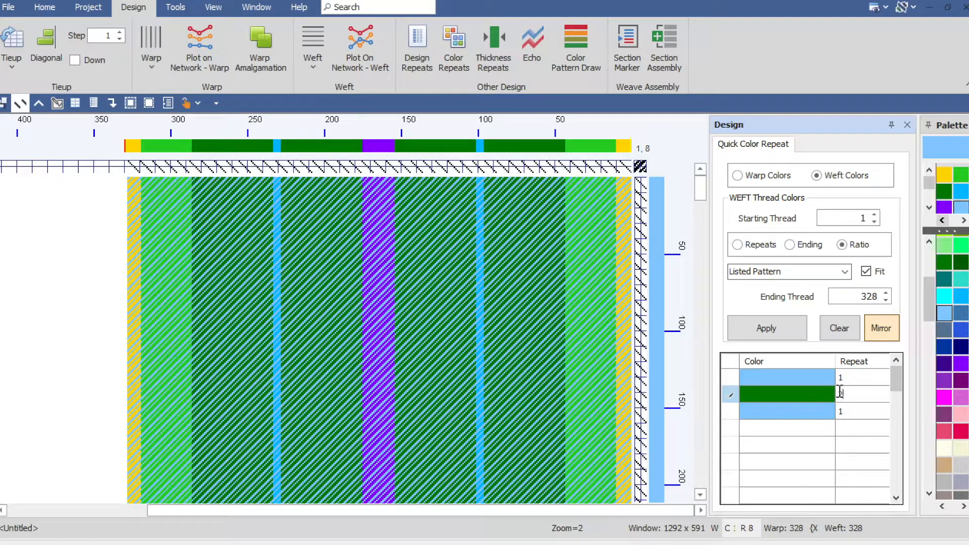
type("2")
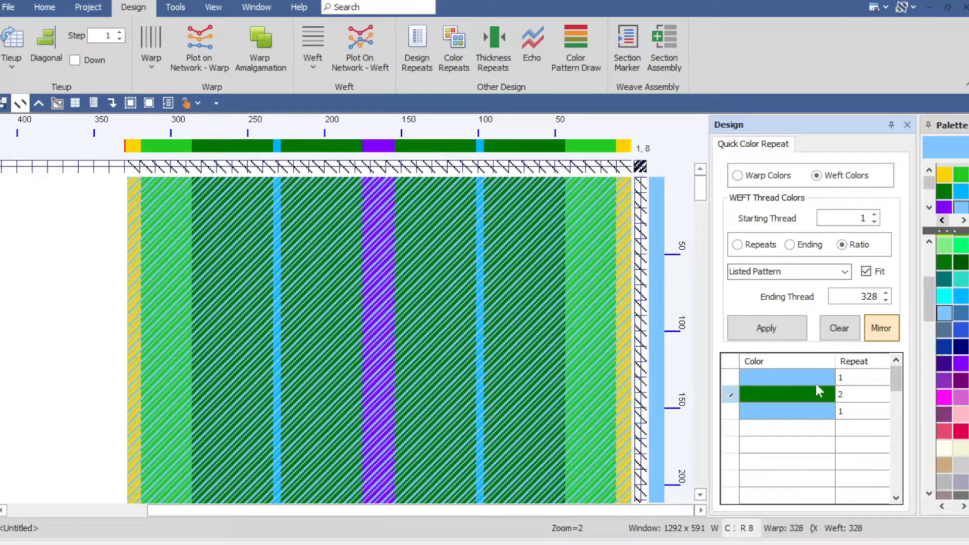
left_click(766, 328)
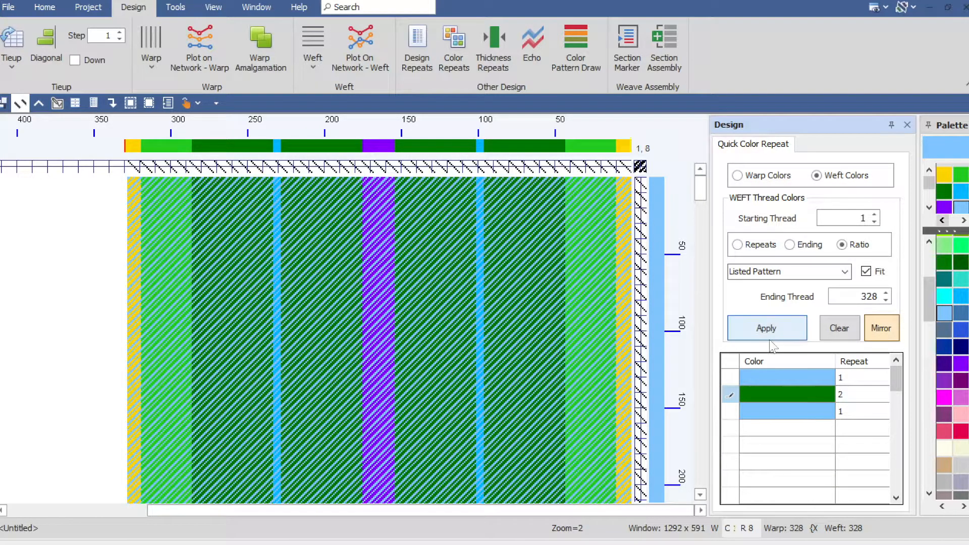
left_click(766, 328)
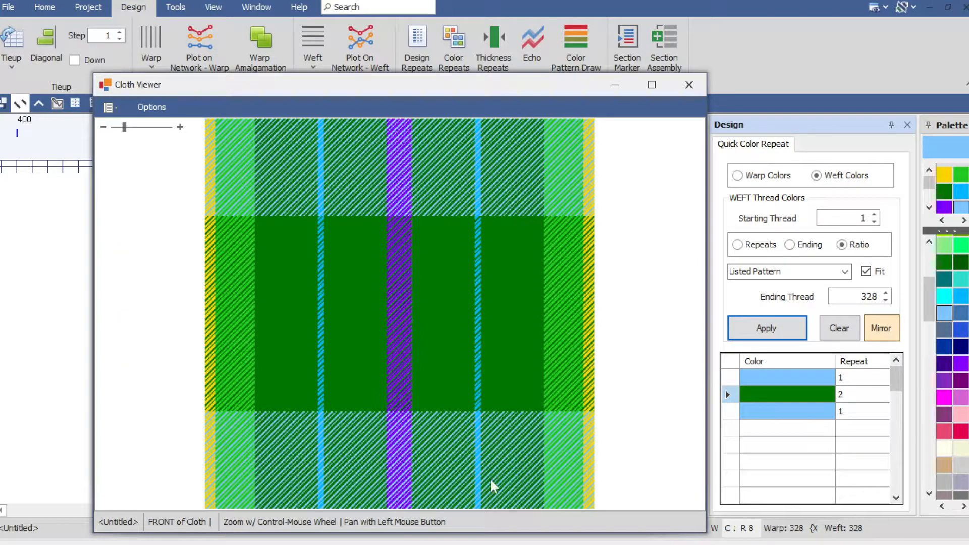
mouse_move(457, 239)
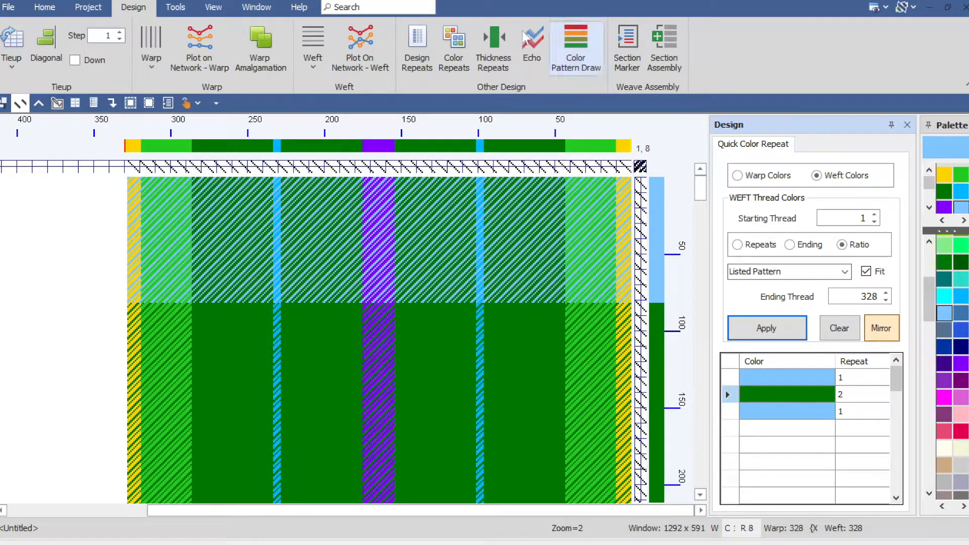
left_click(212, 6)
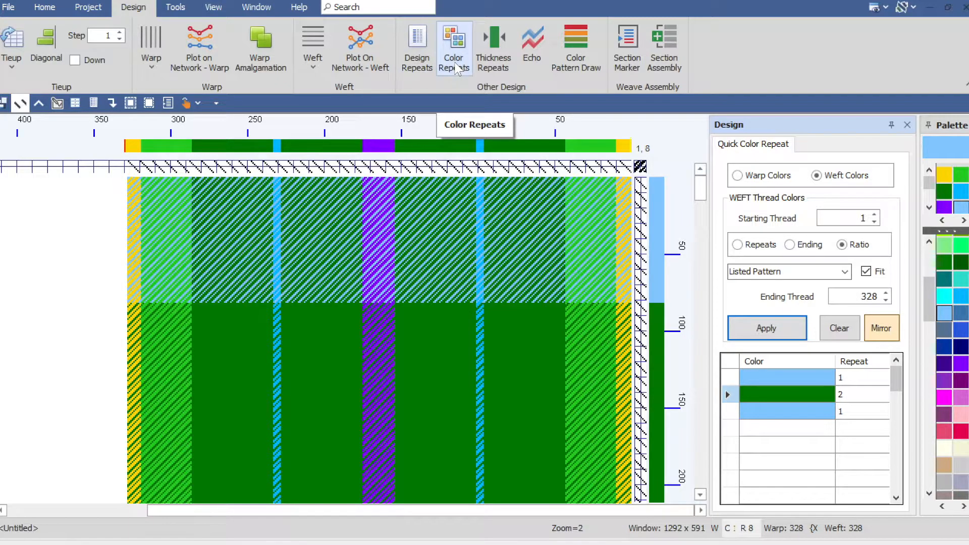
mouse_move(493, 46)
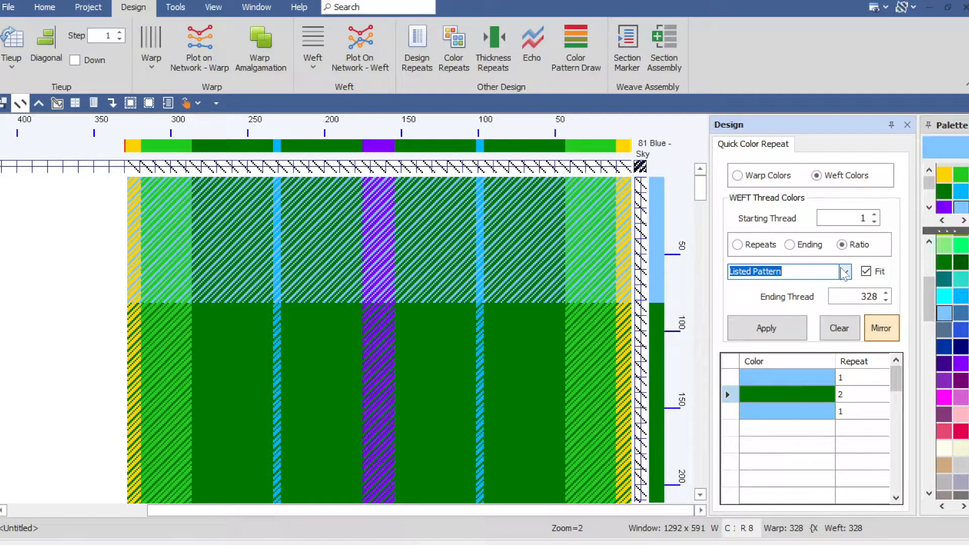
mouse_move(952, 418)
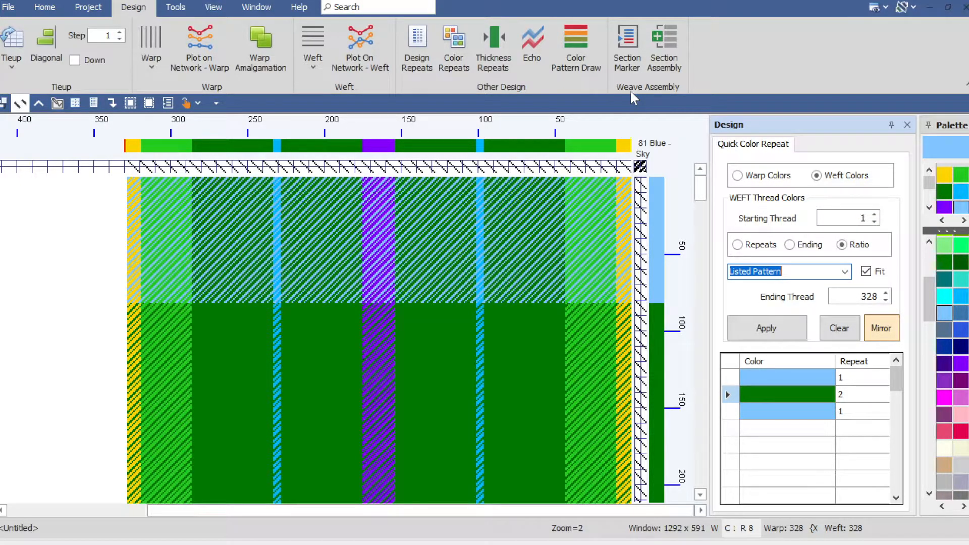
left_click(175, 6)
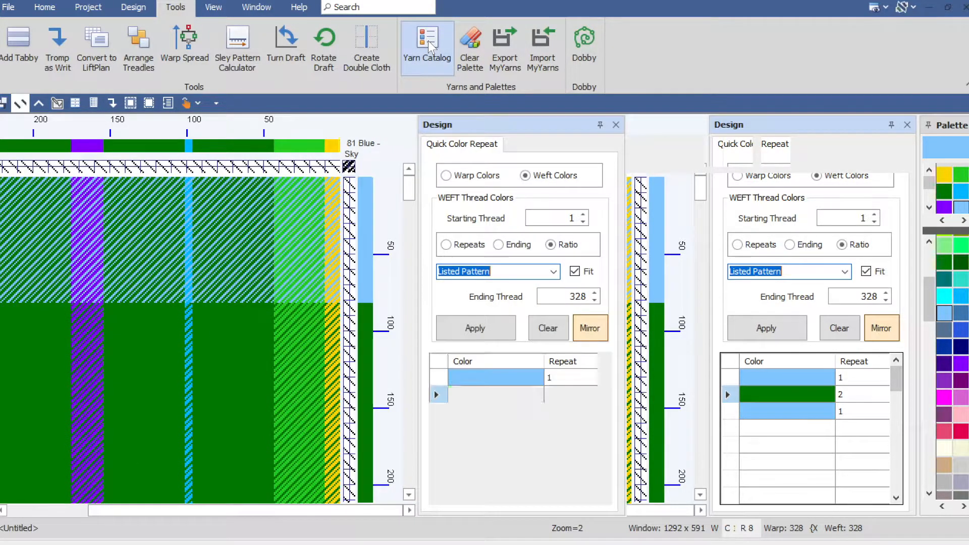
Replace the palette with Euroflax colours from the Yarn Catalog
left_click(427, 47)
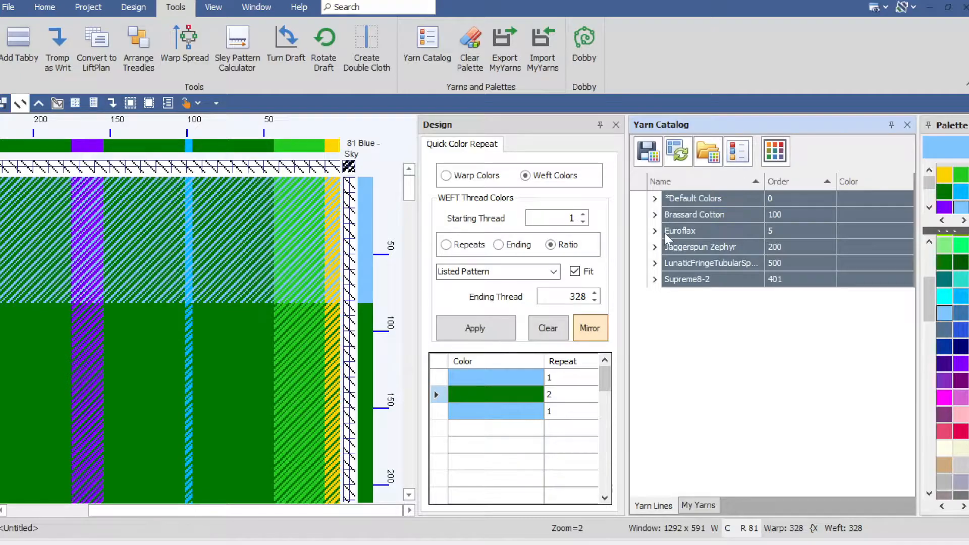
left_click(692, 231)
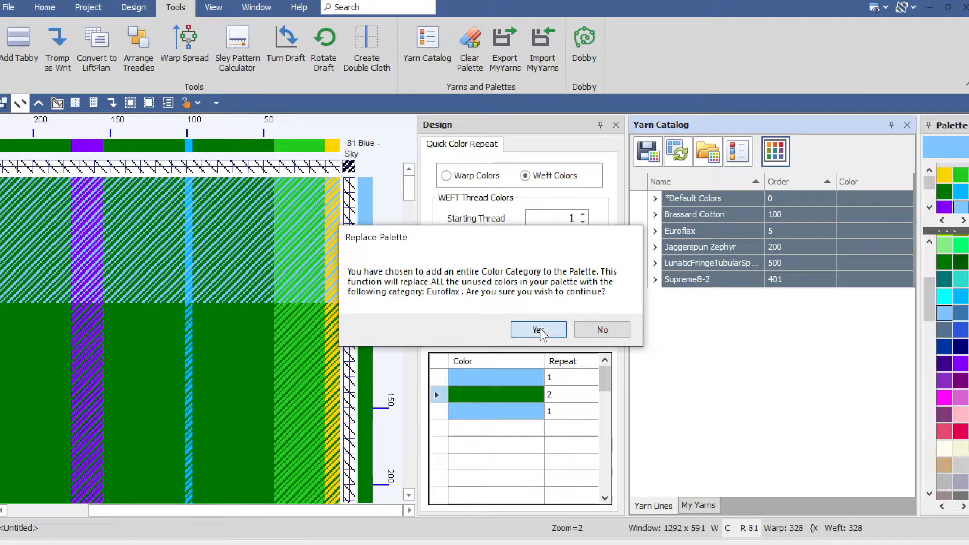
left_click(537, 329)
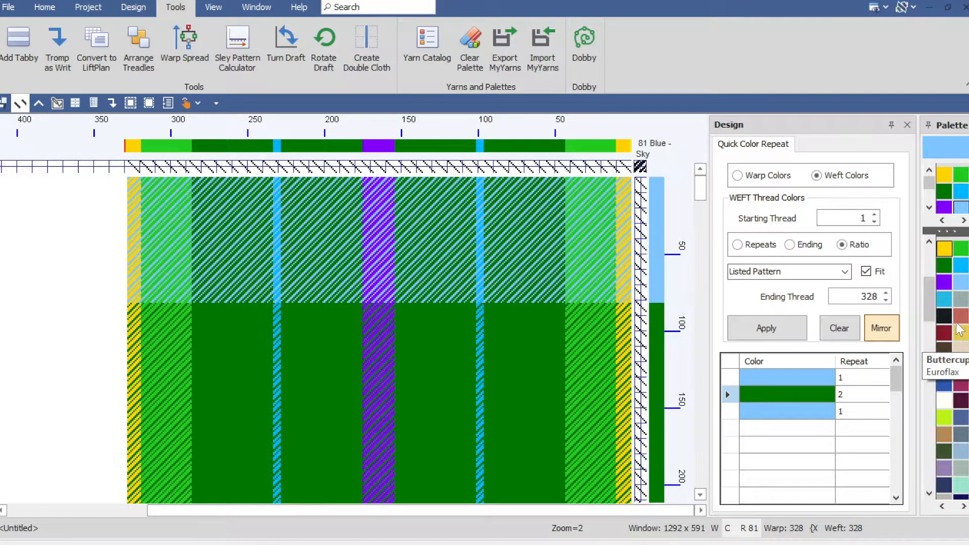
mouse_move(948, 296)
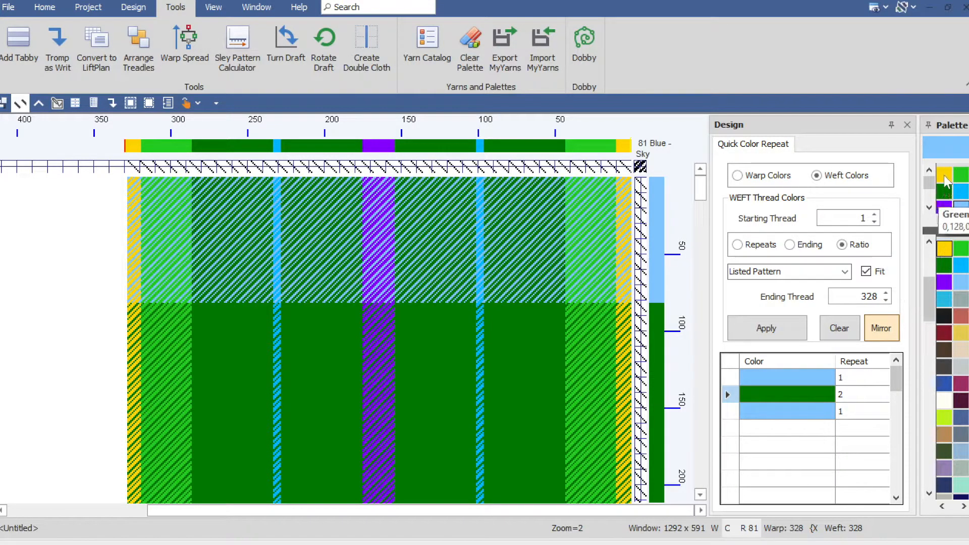
mouse_move(947, 175)
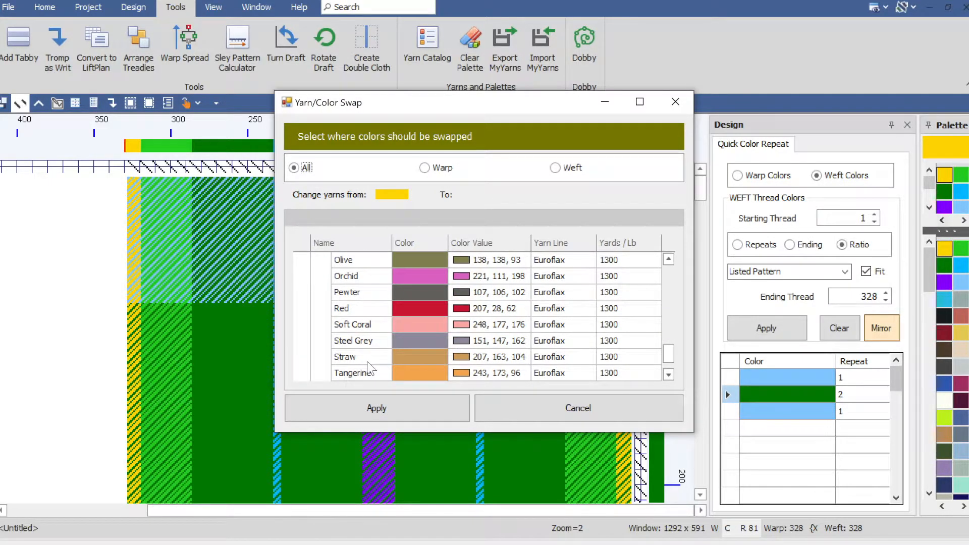
mouse_move(409, 139)
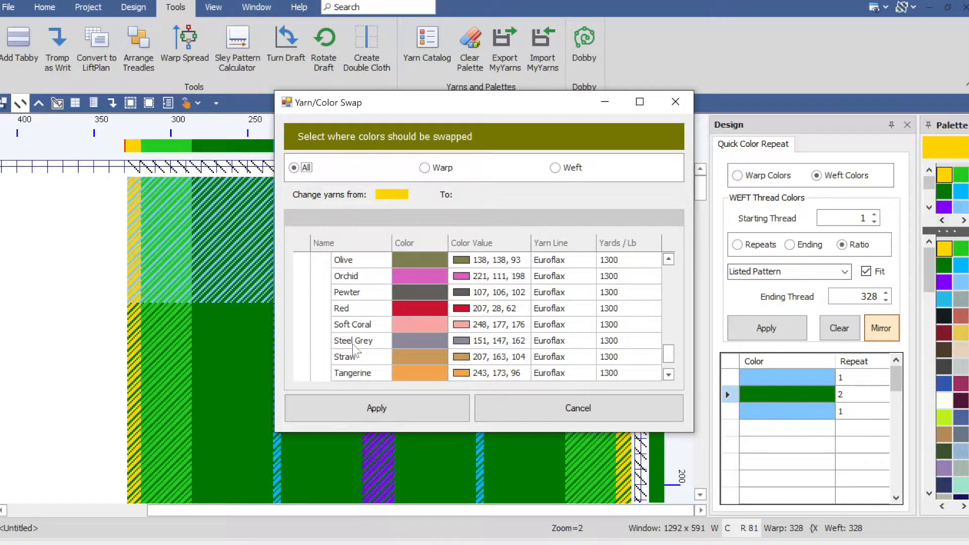
Select Euroflax Straw as gold's replacement and apply the swap
left_click(344, 357)
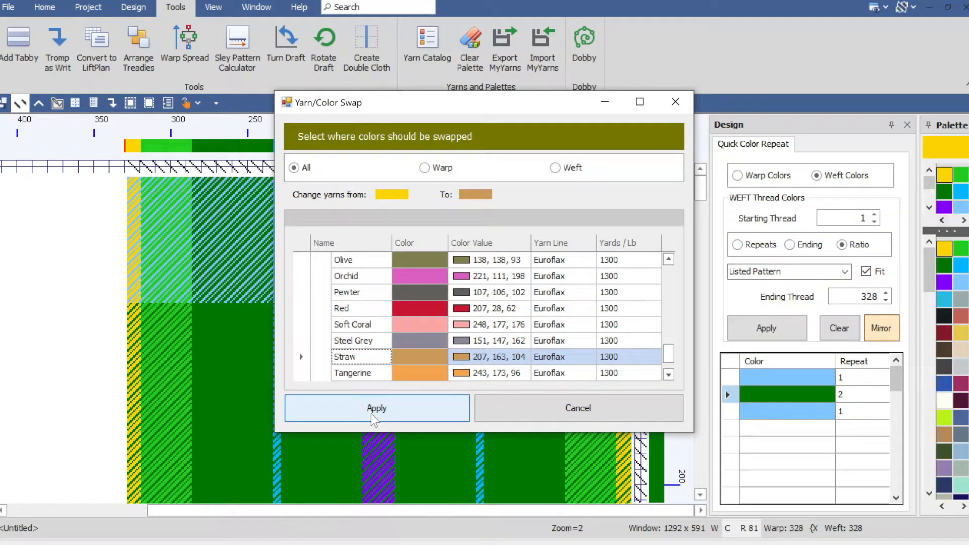
left_click(376, 408)
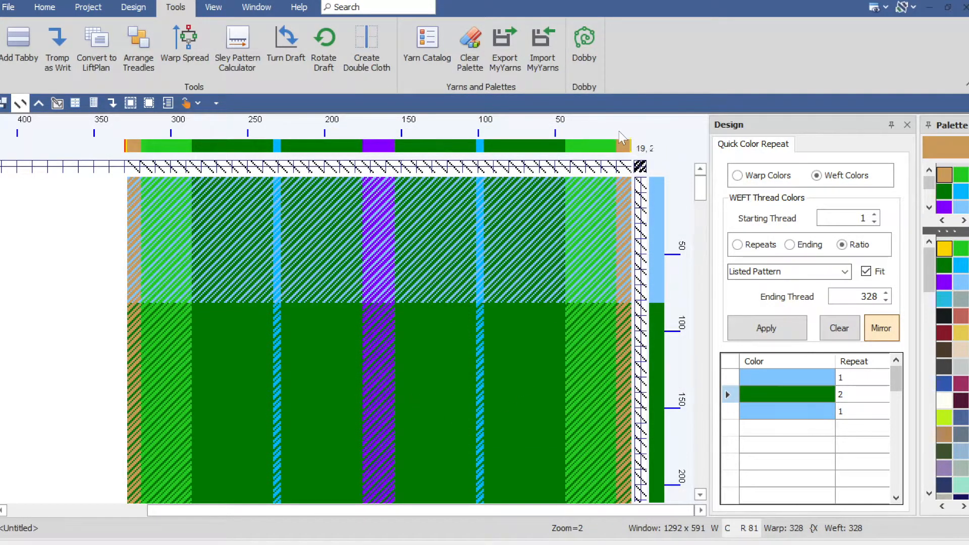
mouse_move(622, 146)
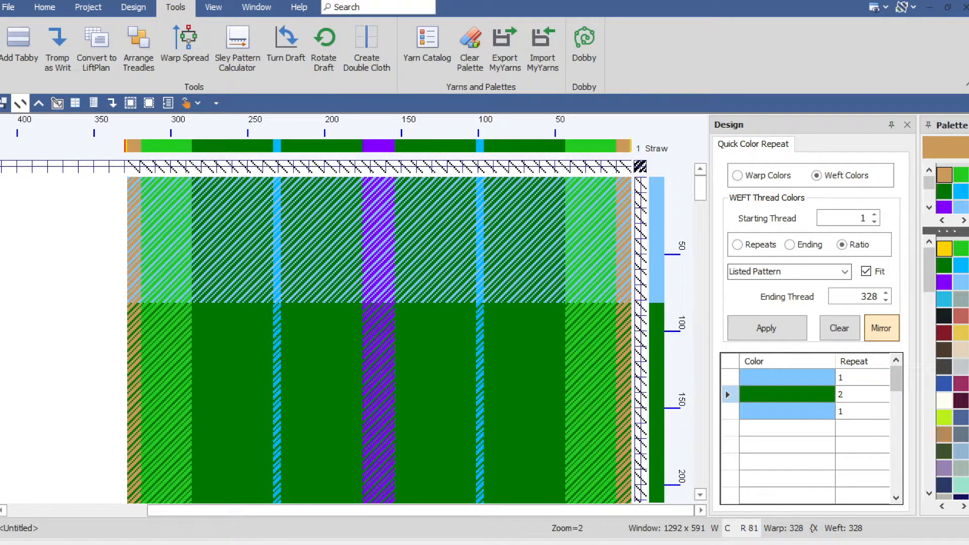
Swap the bright green yarn for the pale Euroflax '158 Green' throughout the draft
right_click(945, 176)
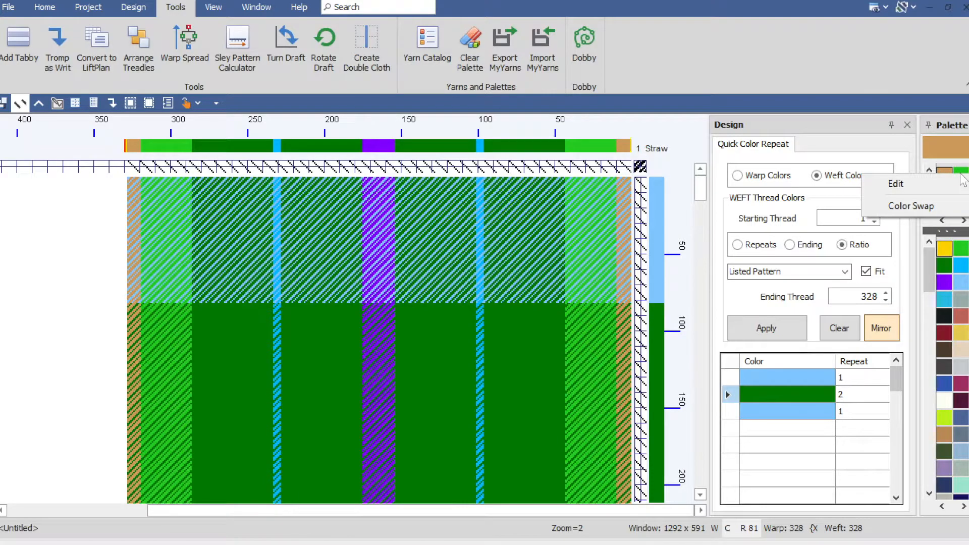
left_click(911, 206)
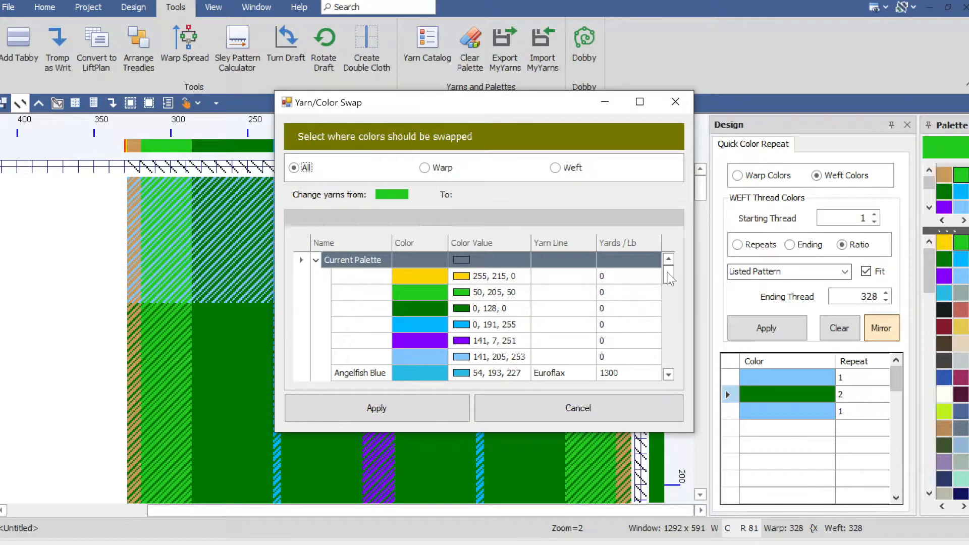
scroll("down", 3)
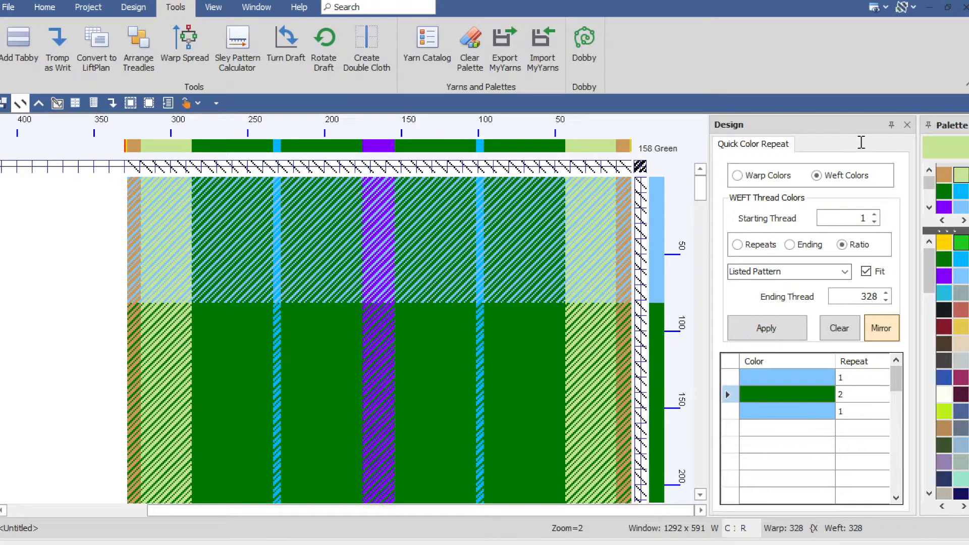
mouse_move(908, 125)
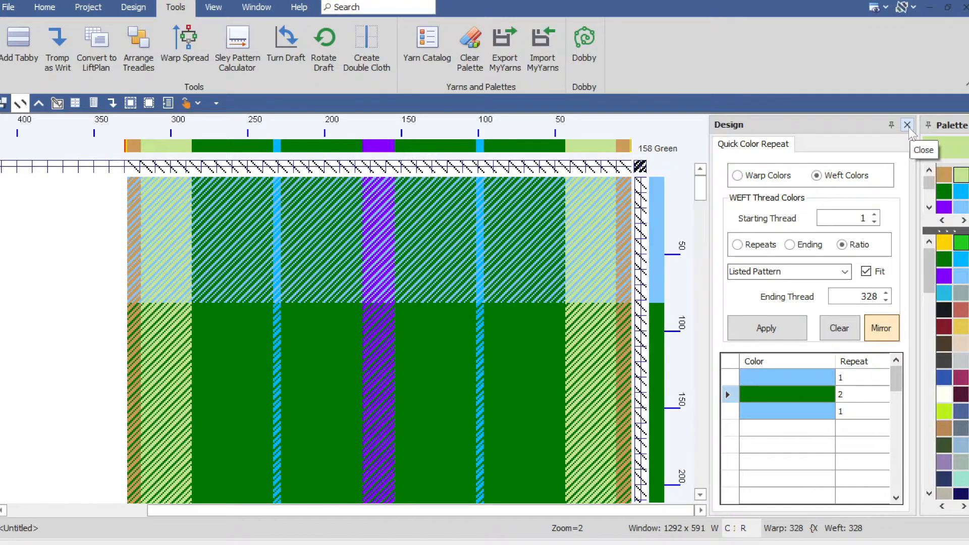
Close the Design colour-repeat panel and return to the Design ribbon tools
left_click(908, 125)
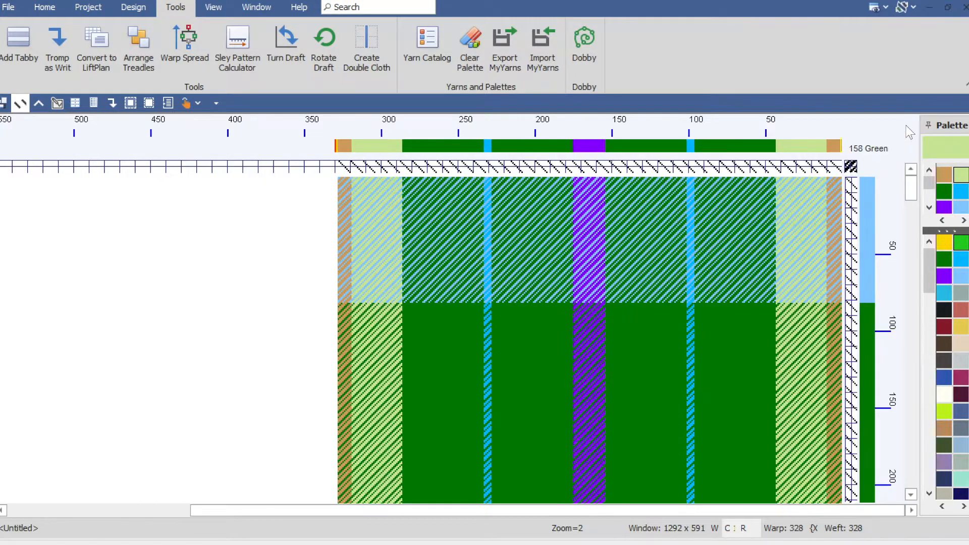
mouse_move(564, 133)
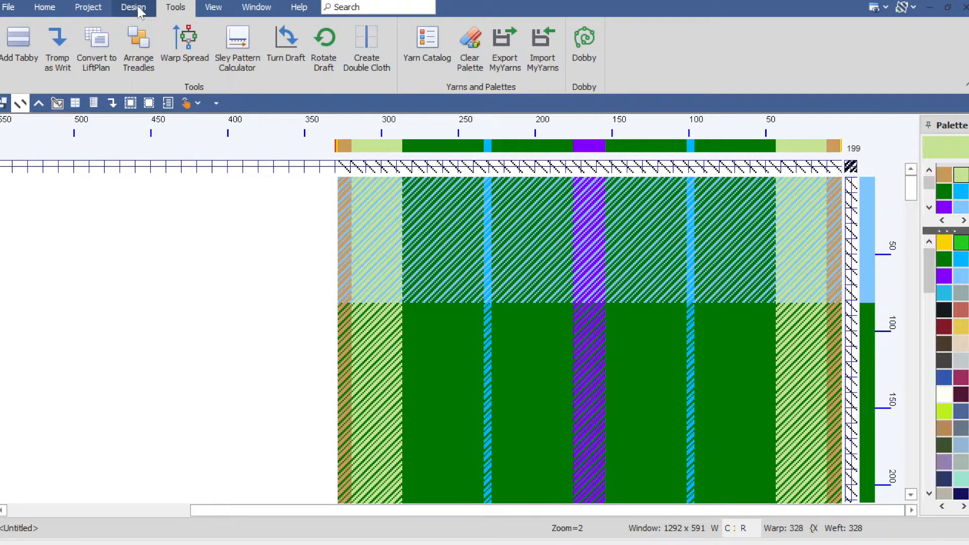
left_click(133, 6)
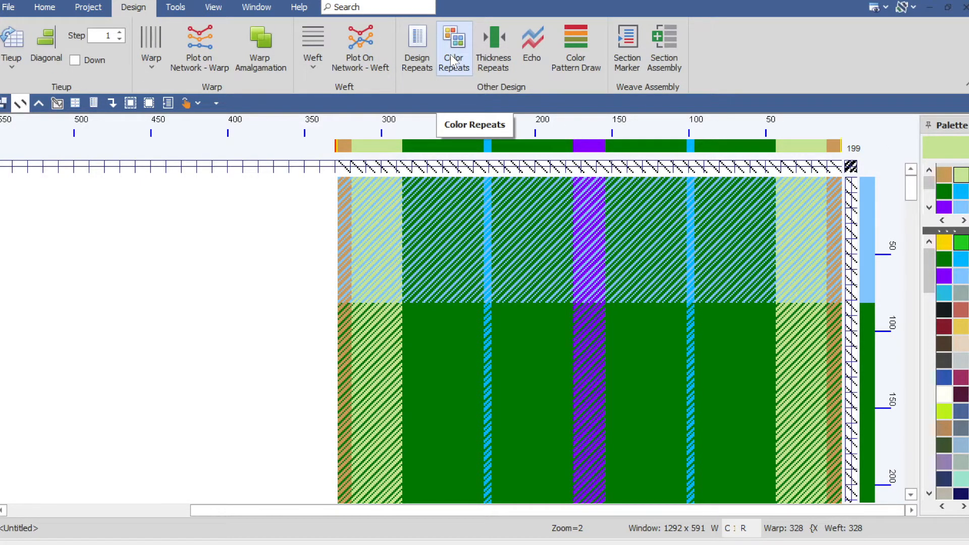